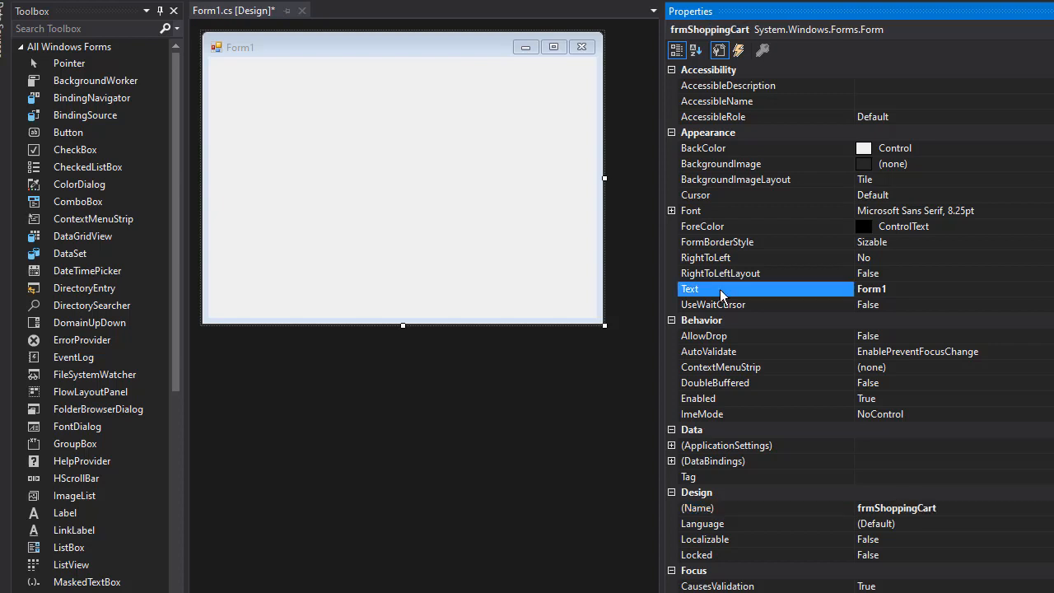
Step: Set the form's Text to 'Shopping Cart' and StartPosition to CenterScreen
type("Shopping")
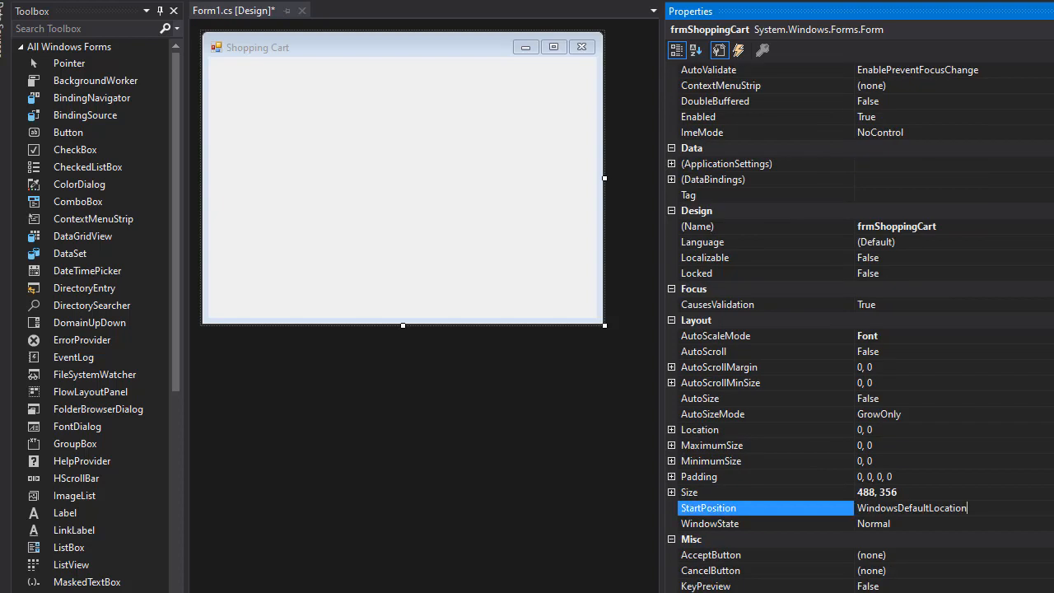
left_click(889, 507)
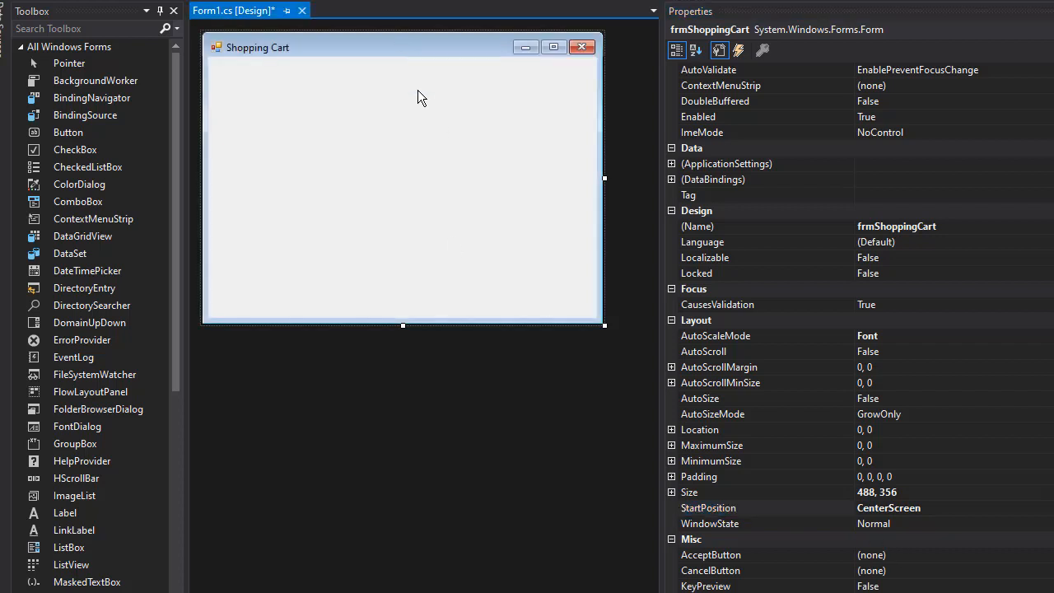
mouse_move(427, 148)
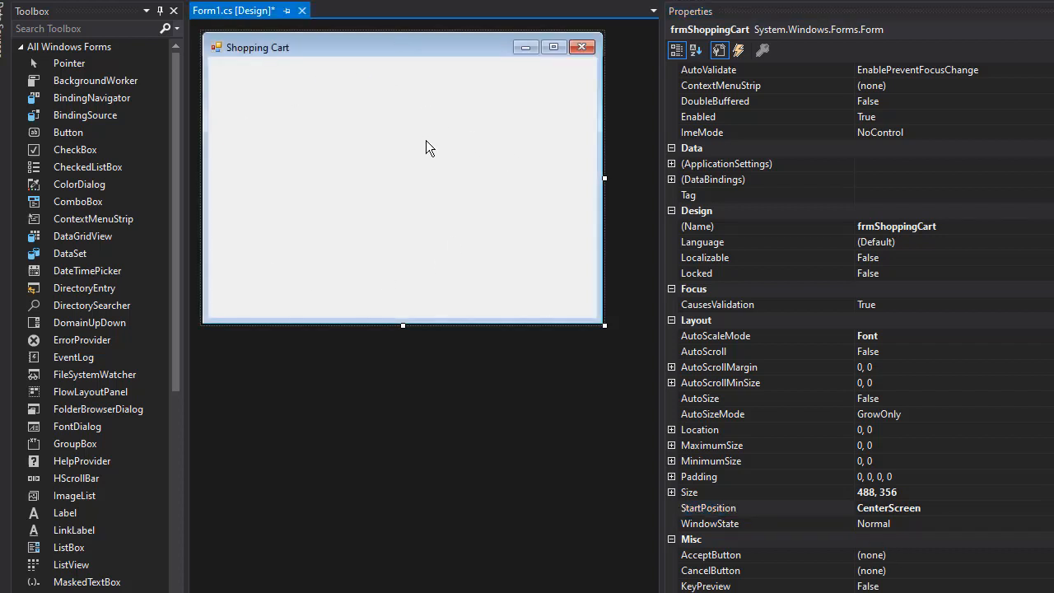
mouse_move(391, 183)
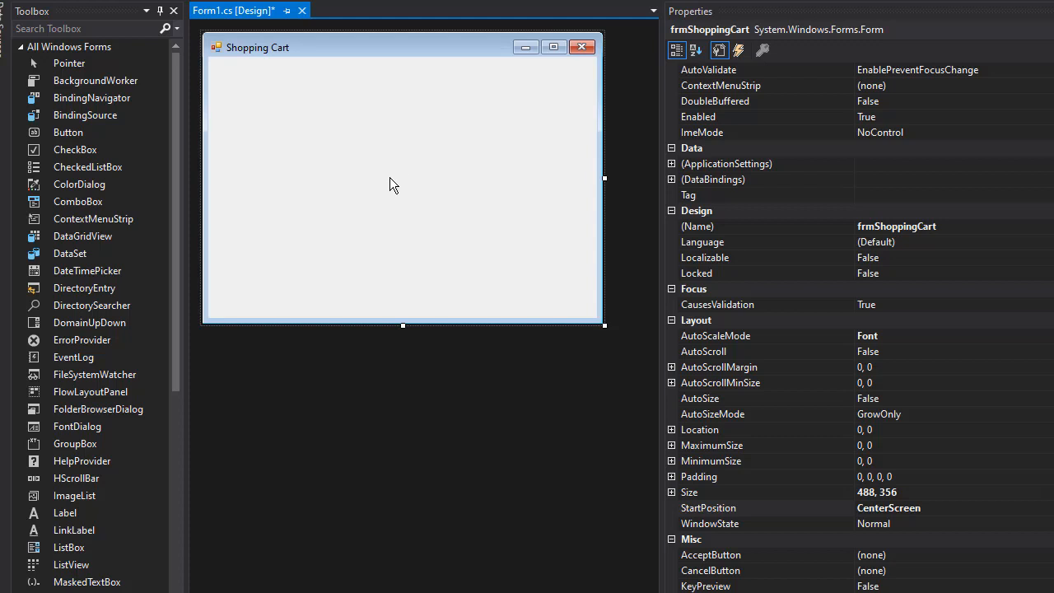
mouse_move(447, 125)
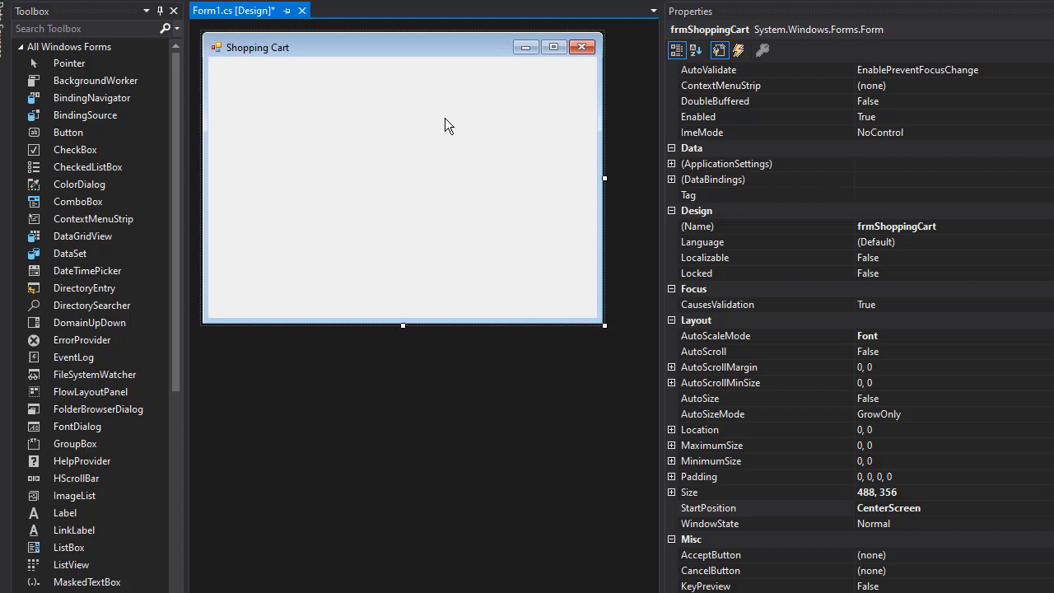
mouse_move(461, 129)
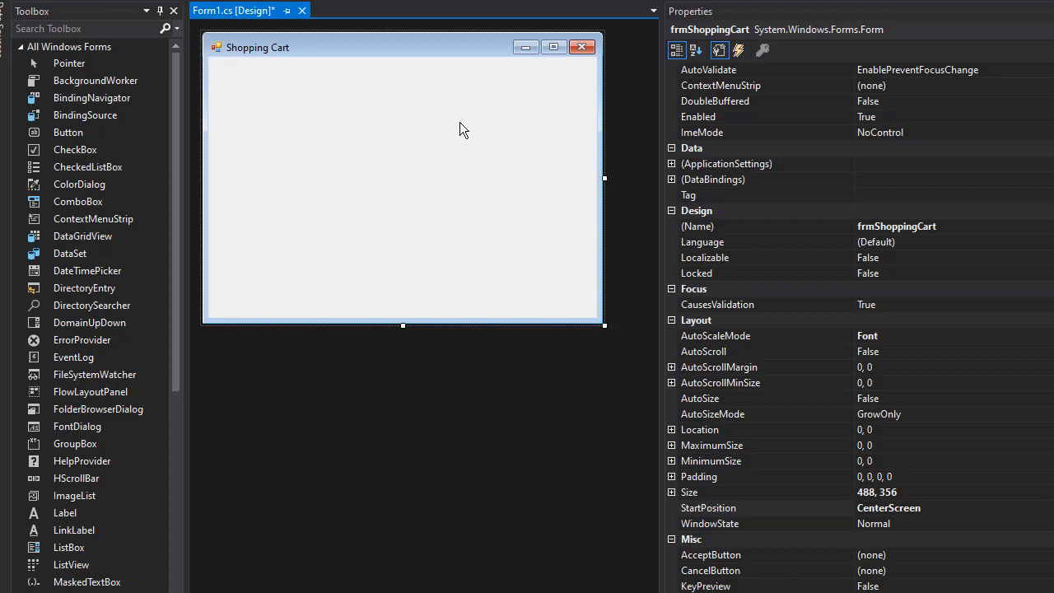
Step: Stretch a TabControl over the form, add a third tab page, and name it tabOrderForm
scroll("down", 3)
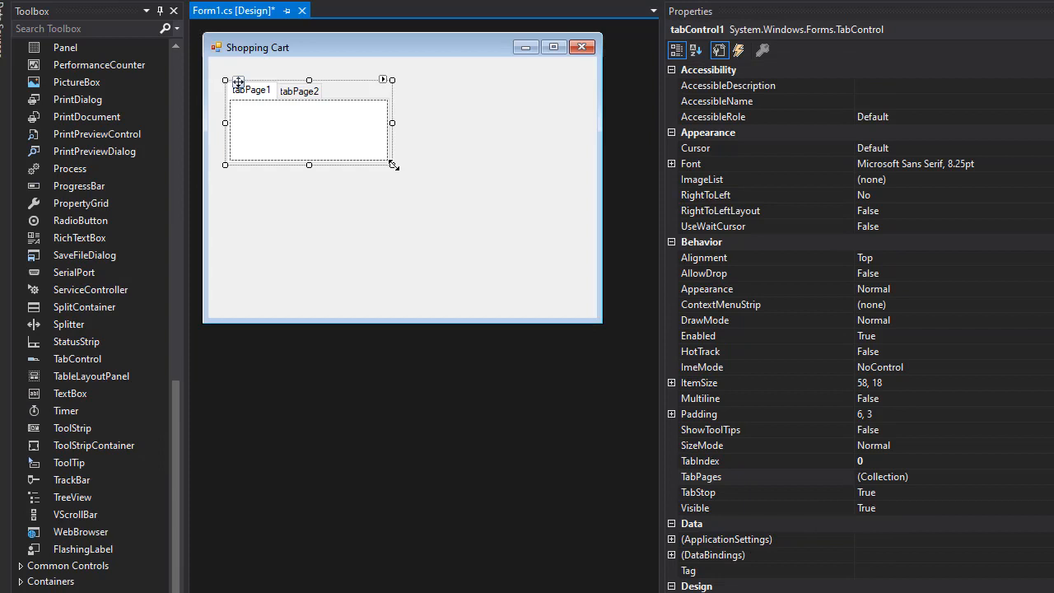
left_click_drag(392, 165, 568, 293)
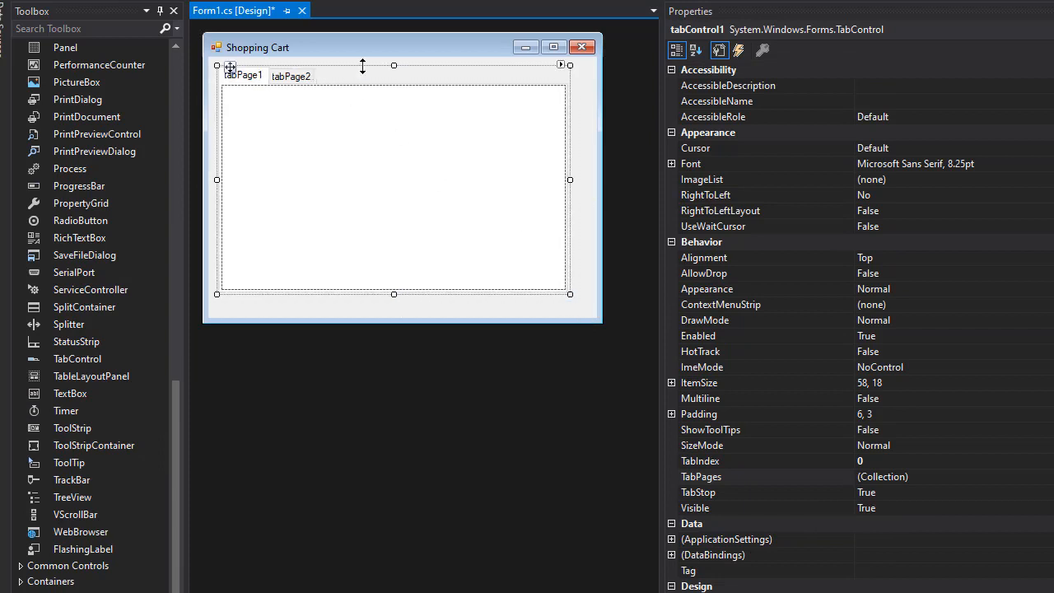
left_click(560, 65)
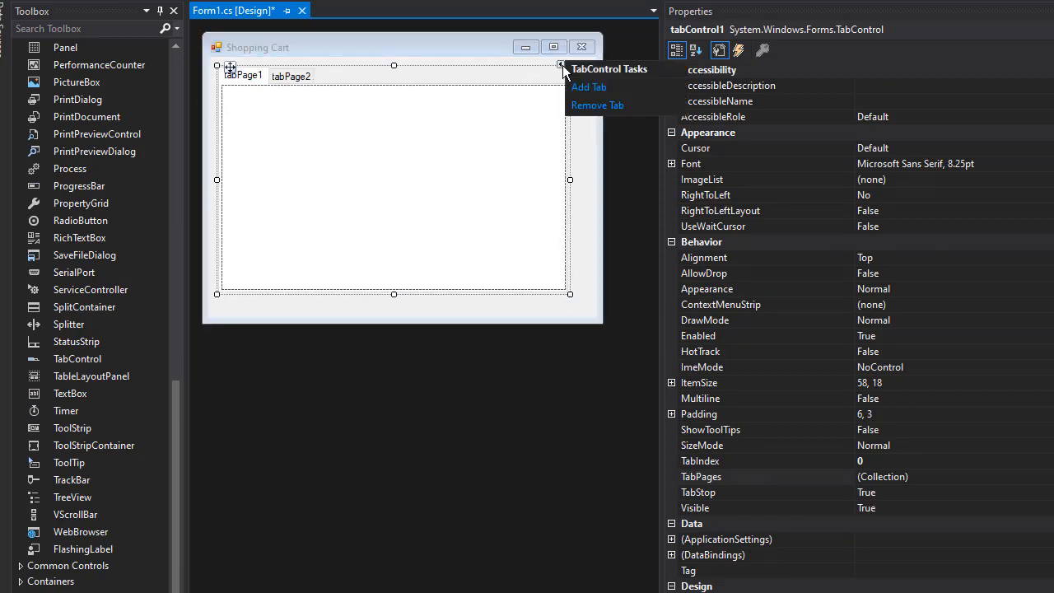
mouse_move(592, 91)
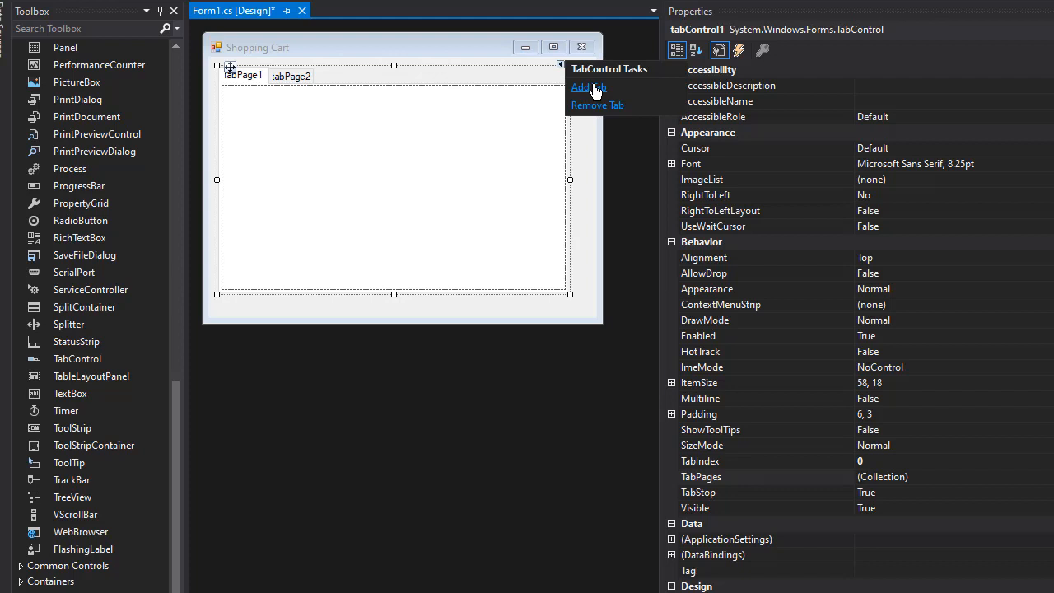
left_click(587, 87)
type("tab")
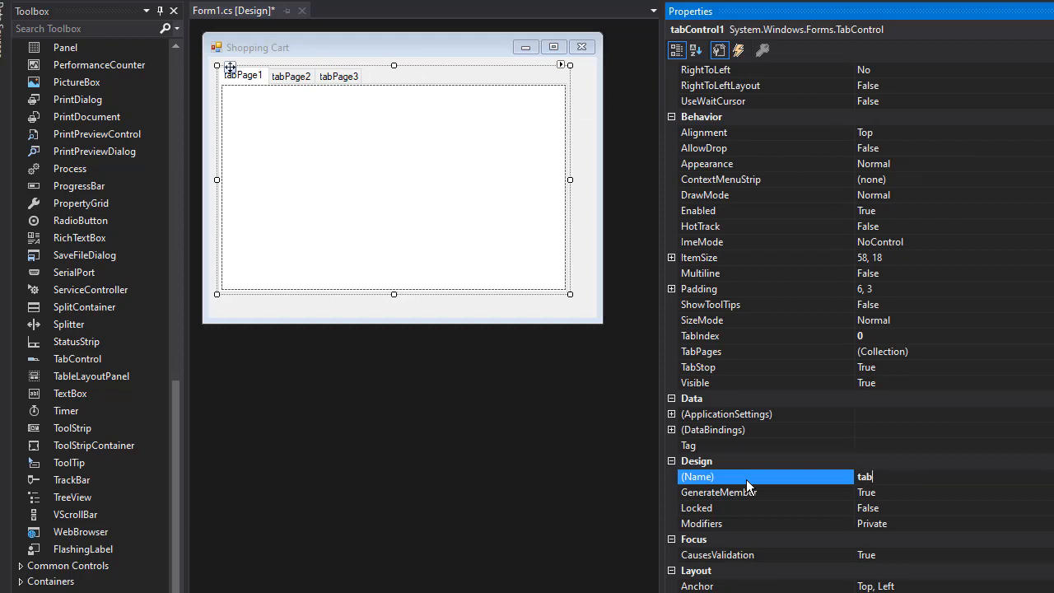
type("Or")
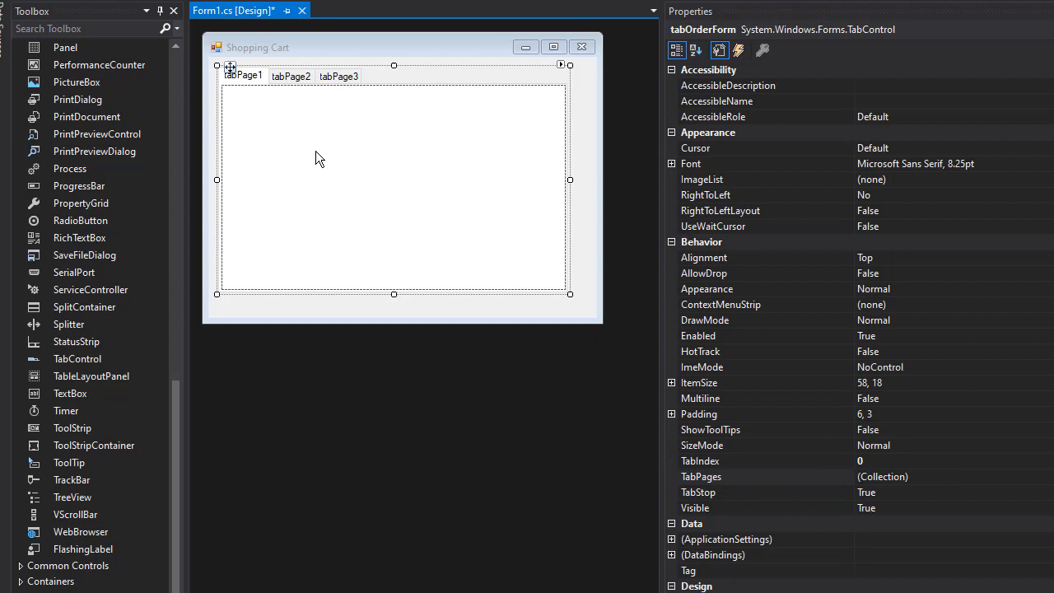
mouse_move(259, 118)
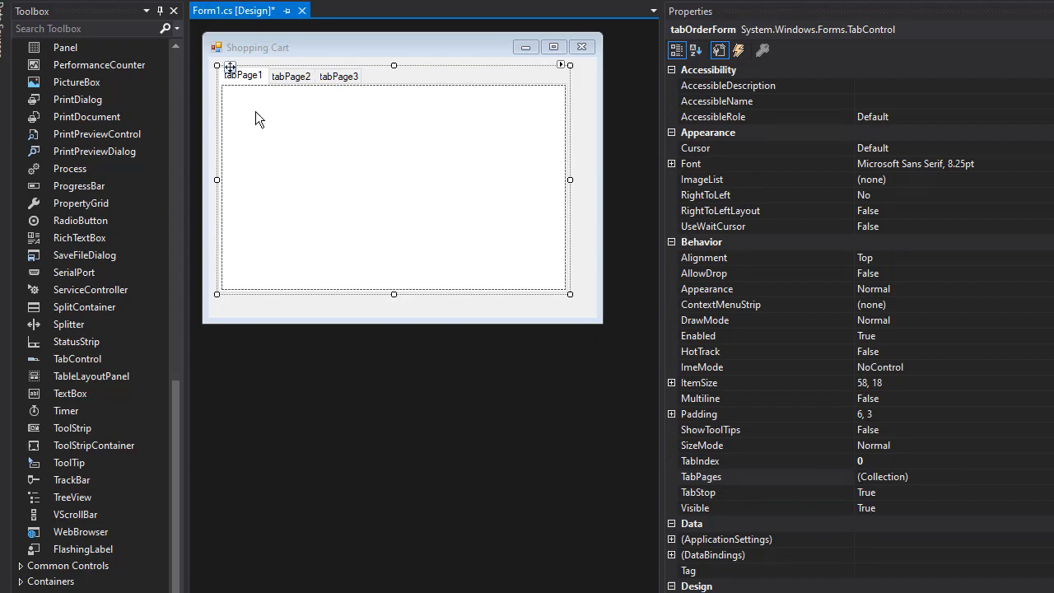
Step: Caption the three tab pages Order Form, ShoppingCart and Mailing Label
left_click(242, 75)
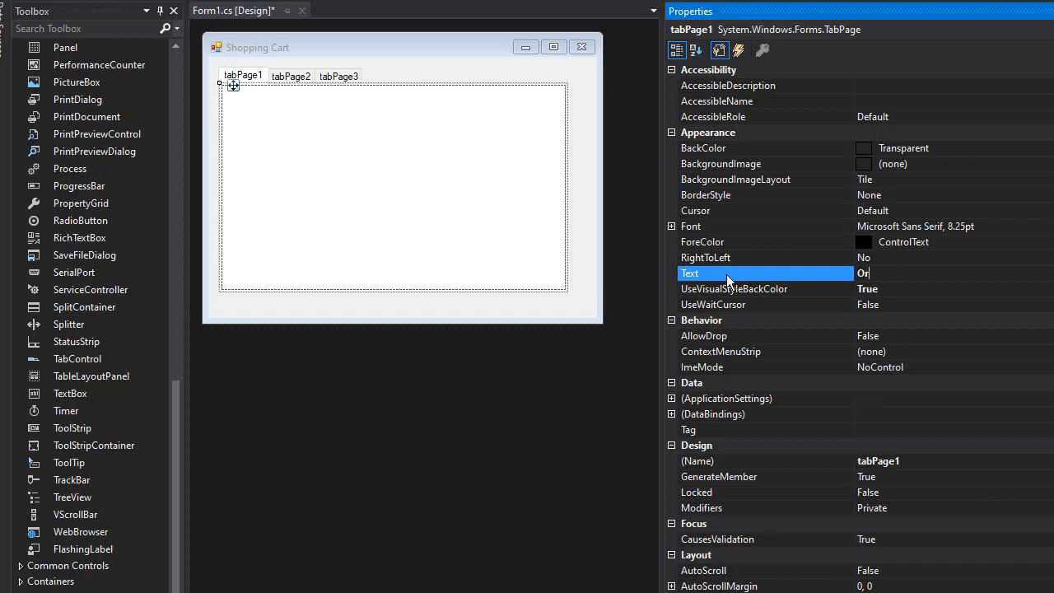
type("Order Form")
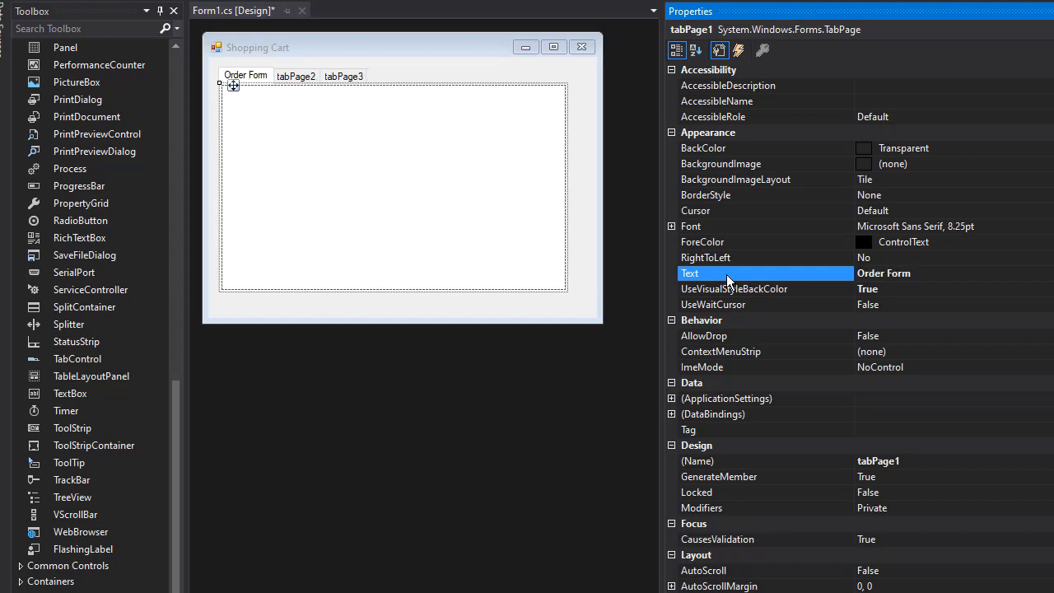
left_click(394, 178)
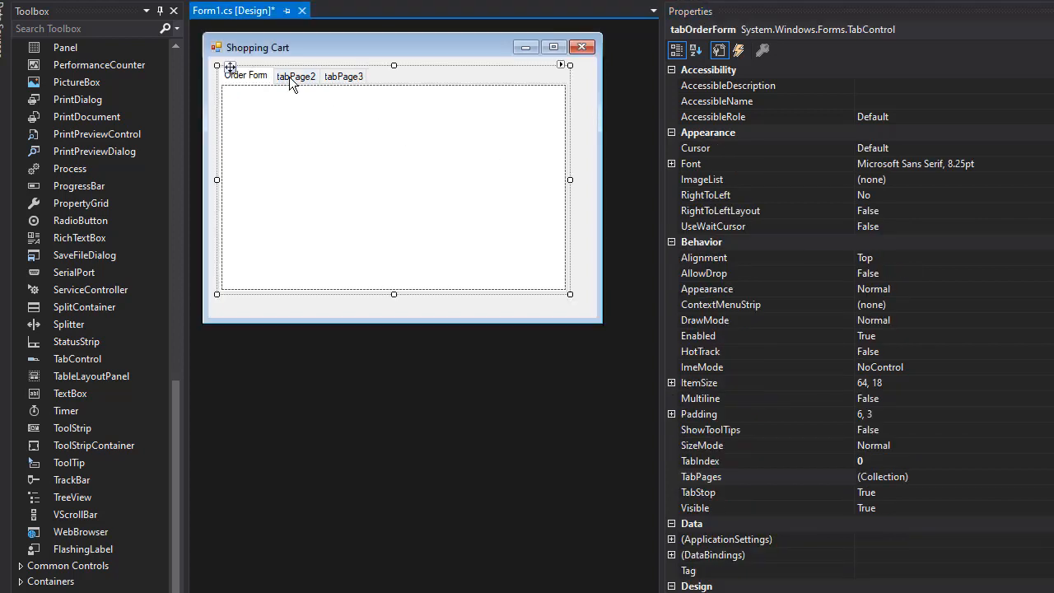
mouse_move(297, 83)
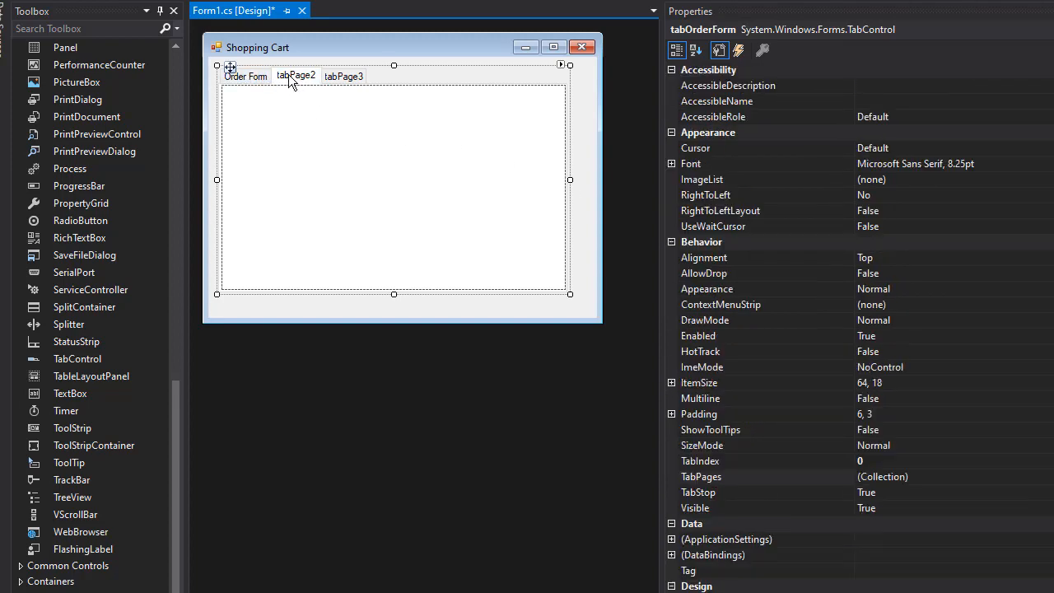
left_click(296, 75)
type("ShoppingCart")
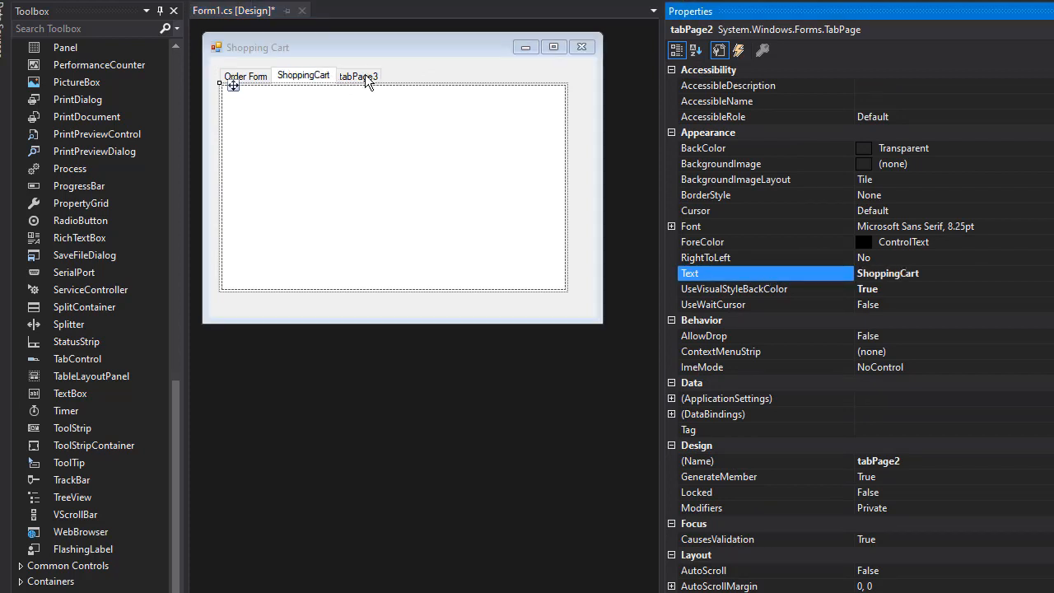
left_click(358, 75)
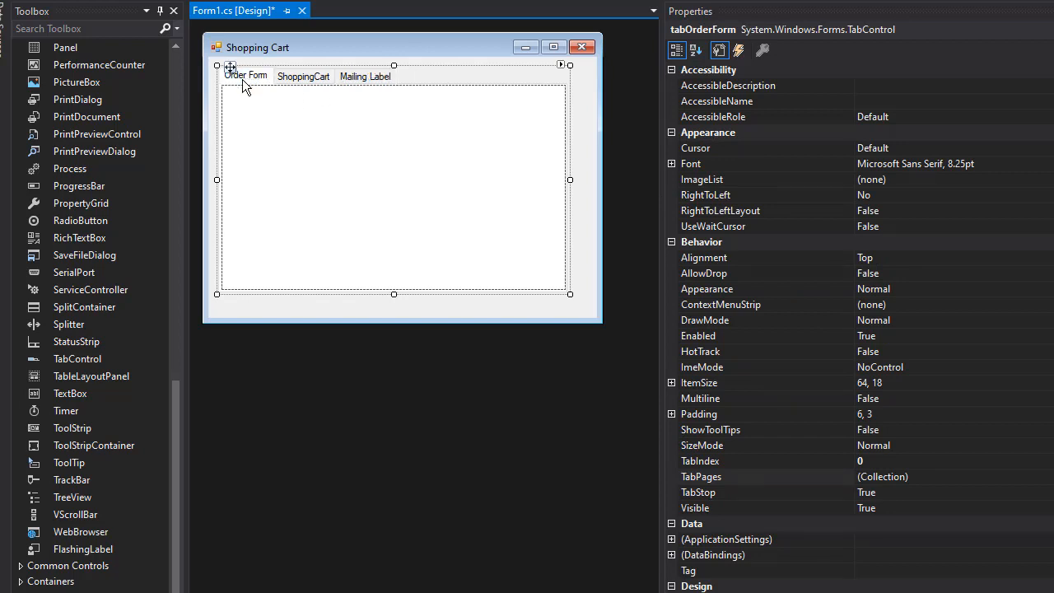
mouse_move(171, 392)
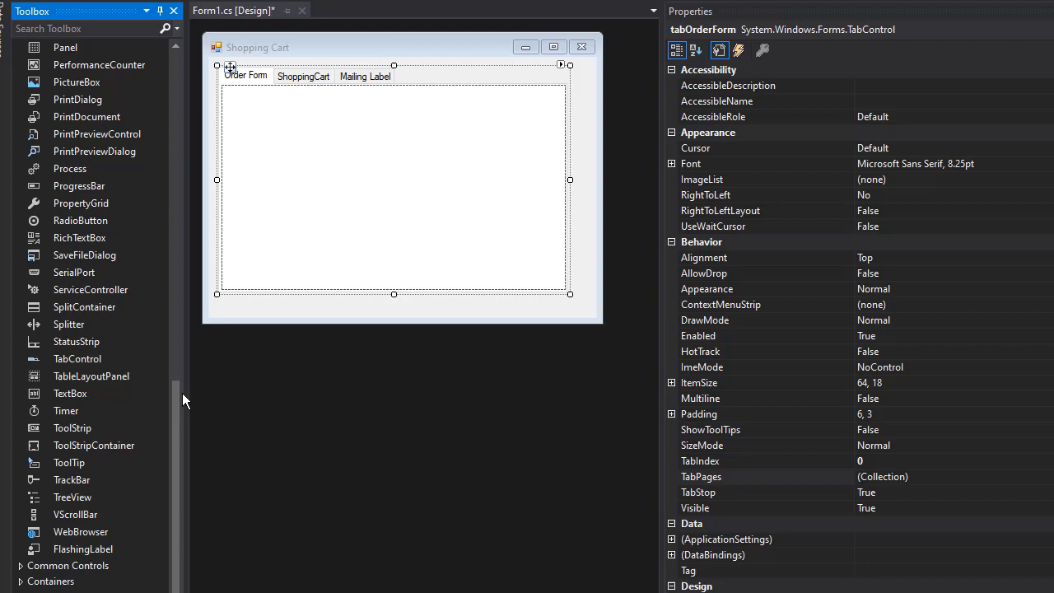
Step: Set the txtOrderAddress text box to Multiline and drag it taller below the 'Order Address' label
scroll("up", 3)
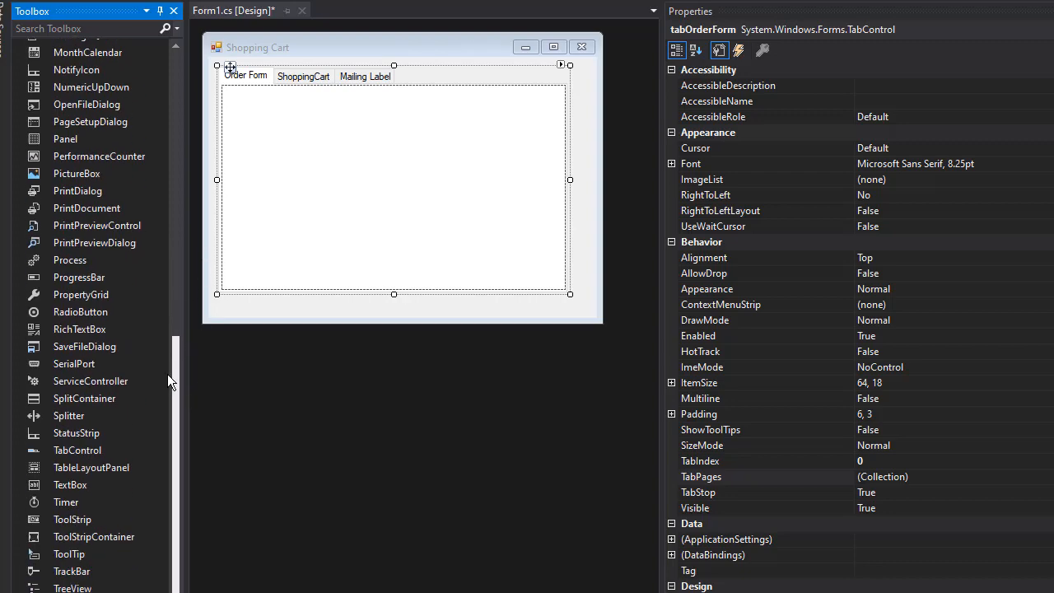
scroll("down", 3)
type("txtOrderAddress")
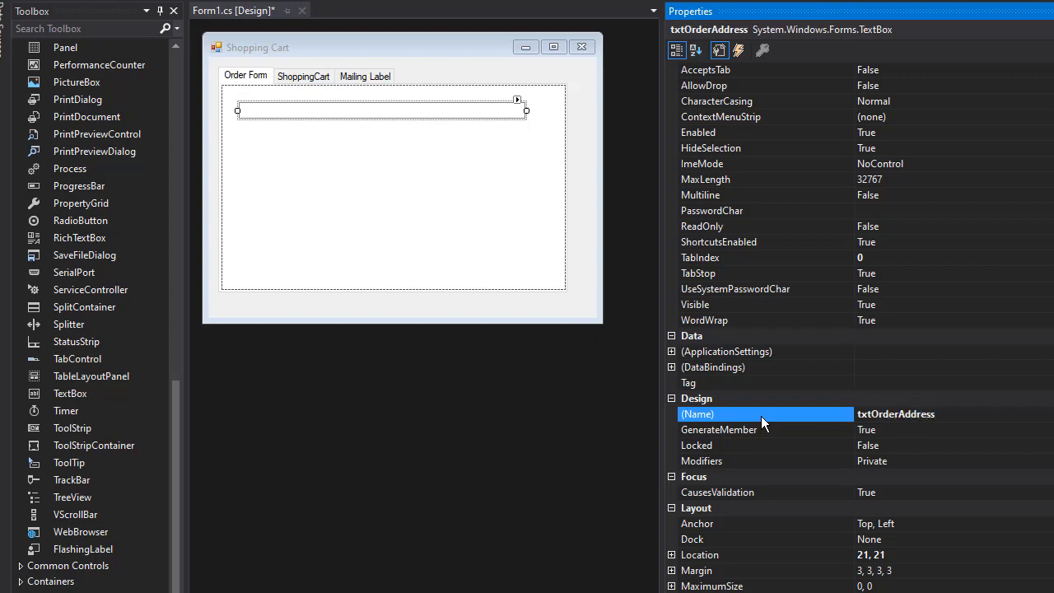
left_click(764, 194)
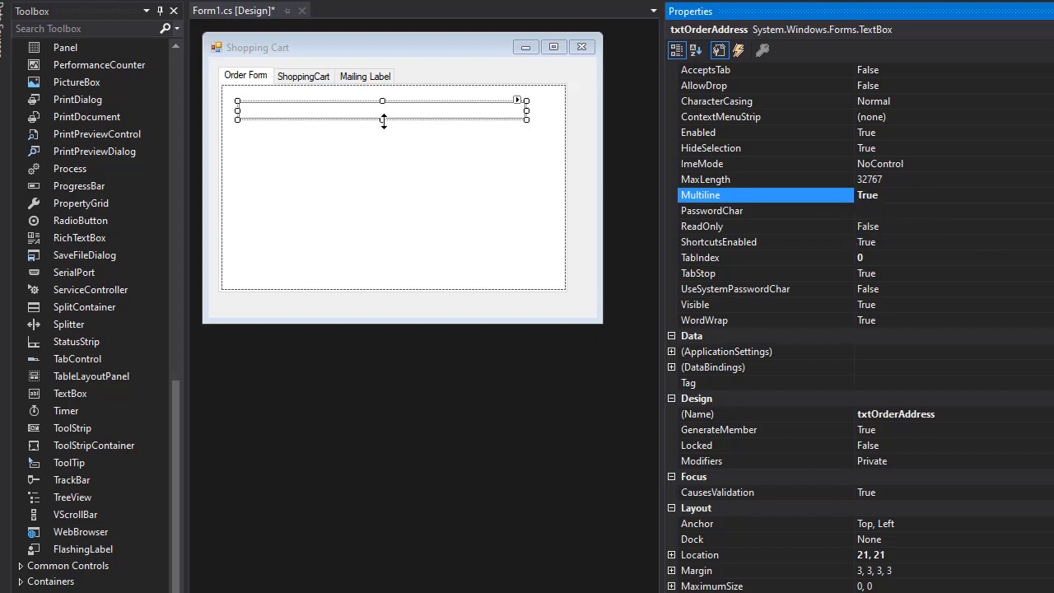
left_click_drag(381, 120, 382, 164)
type("Order Address")
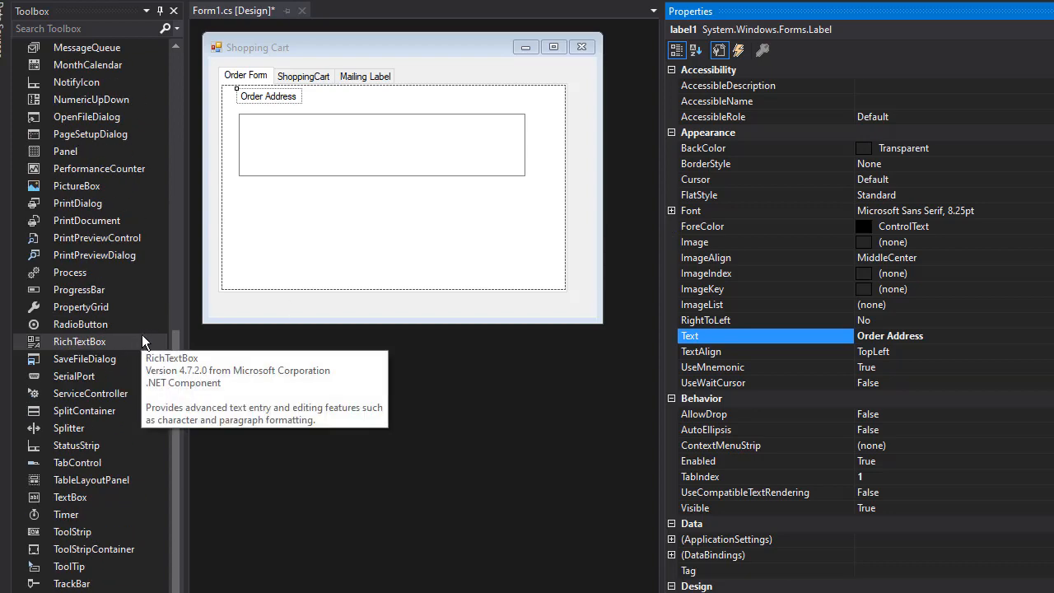
Step: Name the DomainUpDown below the address box dudProducts and clear its Text
scroll("up", 3)
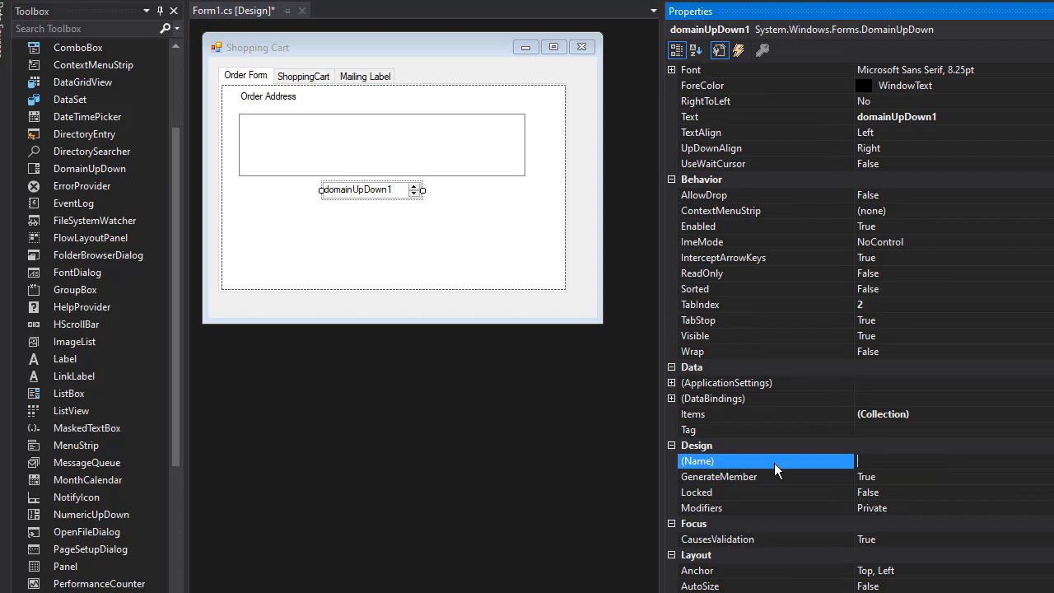
type("dudProducts")
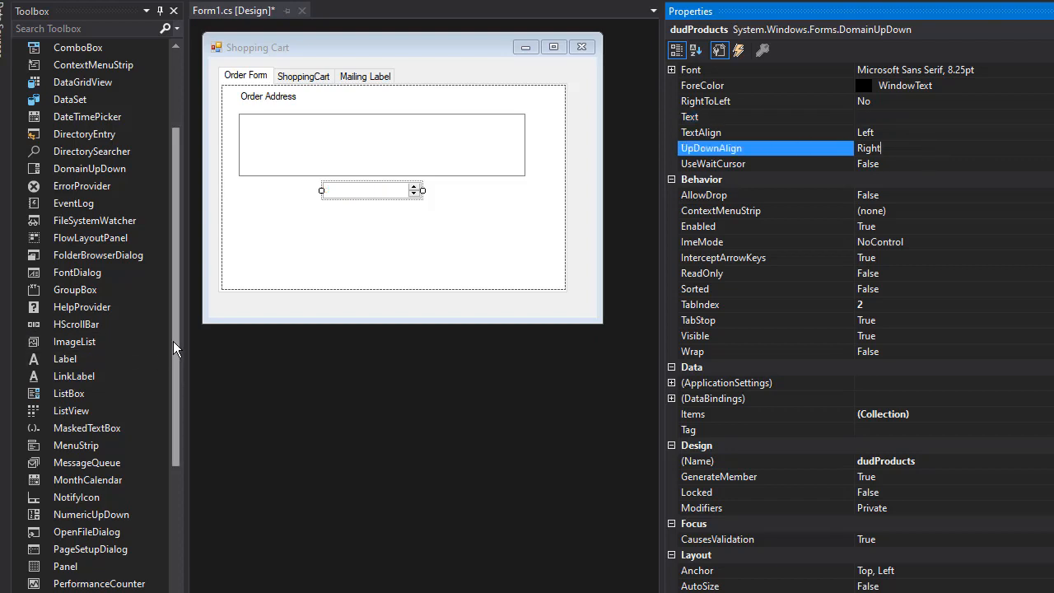
Step: Place a button below the product selector, captioned 'Add to Order' and named btnAddToOrder
scroll("up", 3)
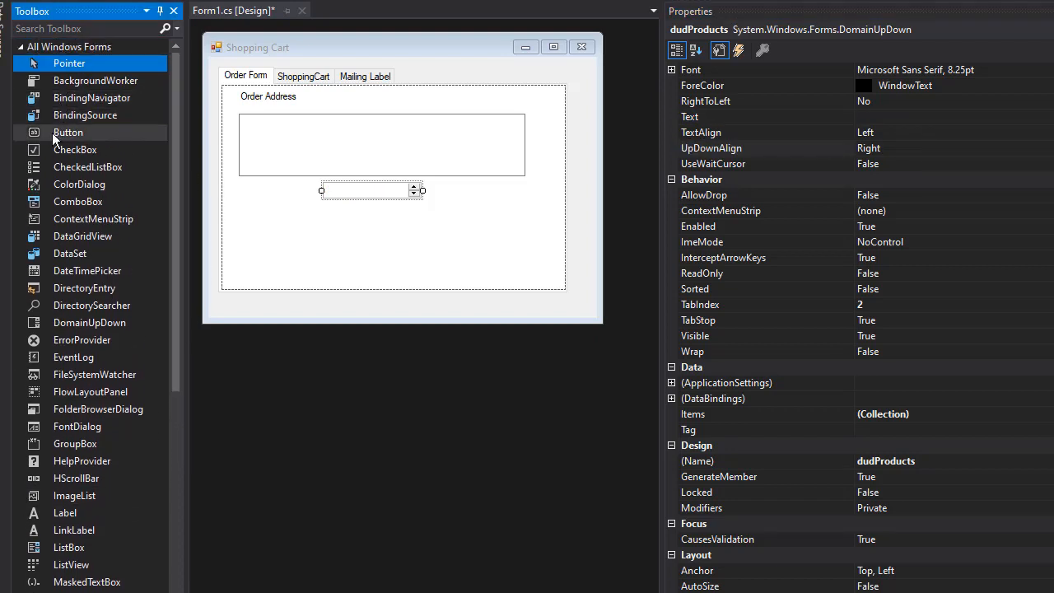
left_click_drag(67, 131, 352, 214)
type("Add to Order")
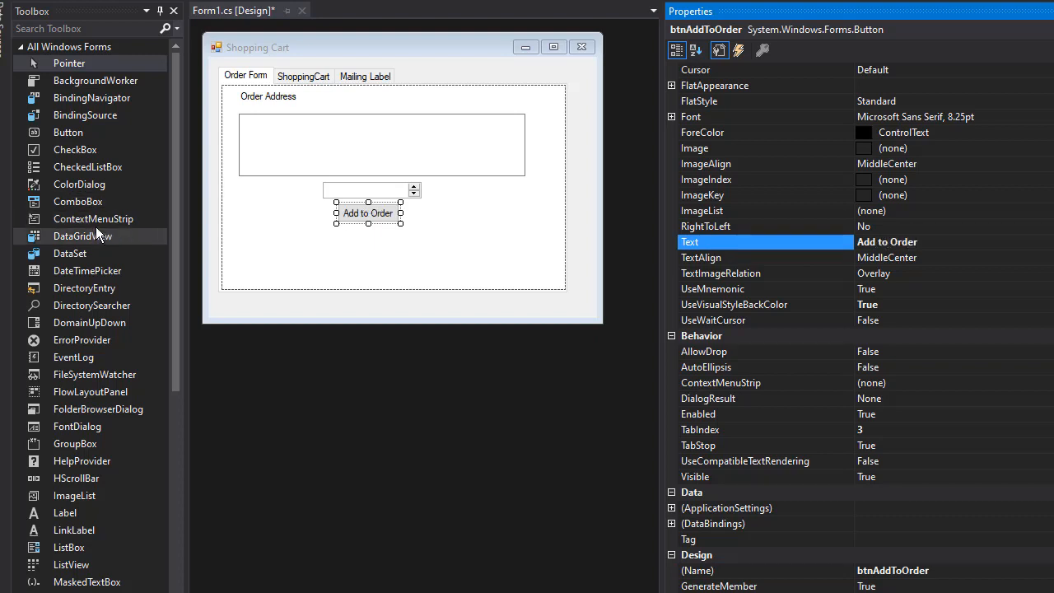
left_click(65, 512)
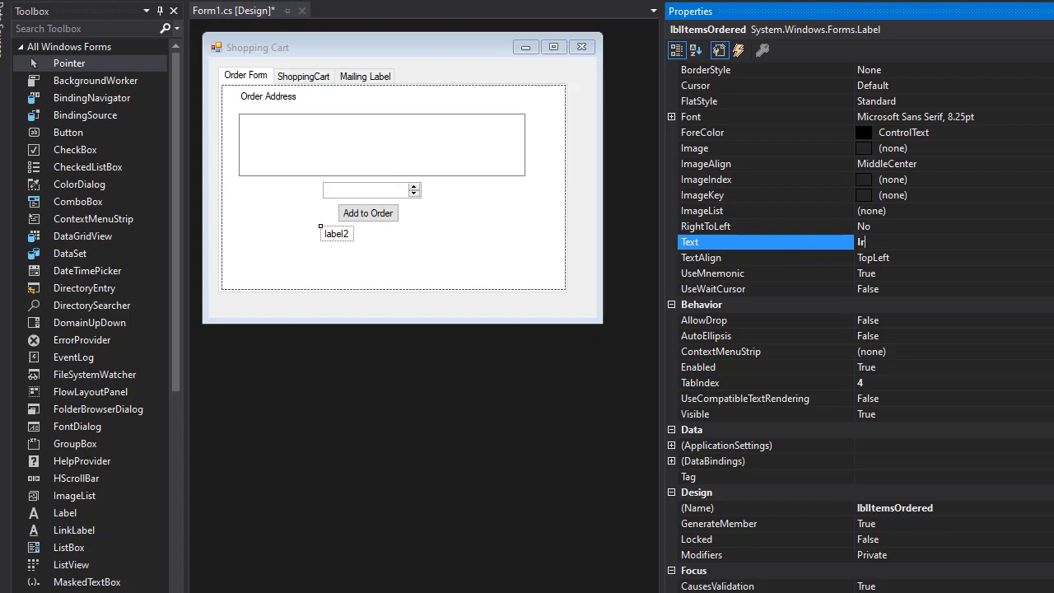
Step: Make the lblItemsOrdered label read 'Items Ordered: 0'
type("Items Ordered: 0")
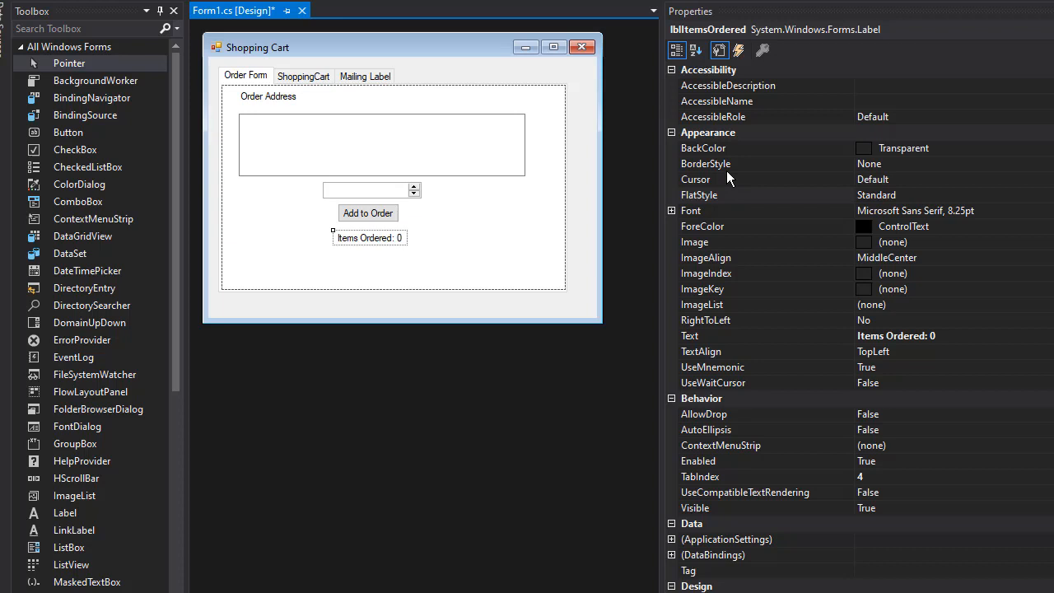
left_click(705, 163)
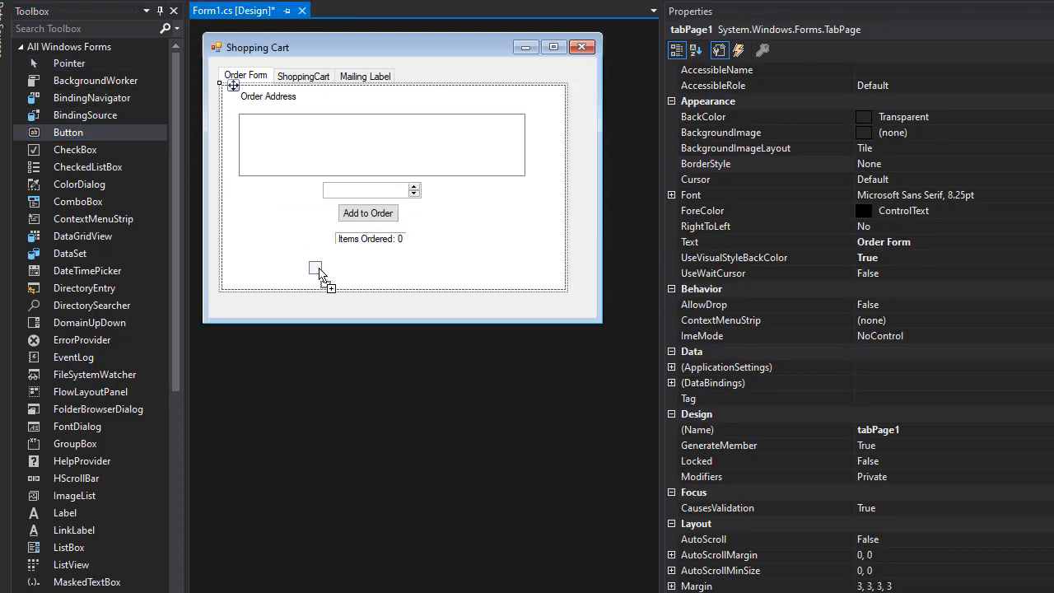
Step: Add a 'New Order' button named btnNewOrder and a second button beside it
left_click_drag(68, 131, 362, 266)
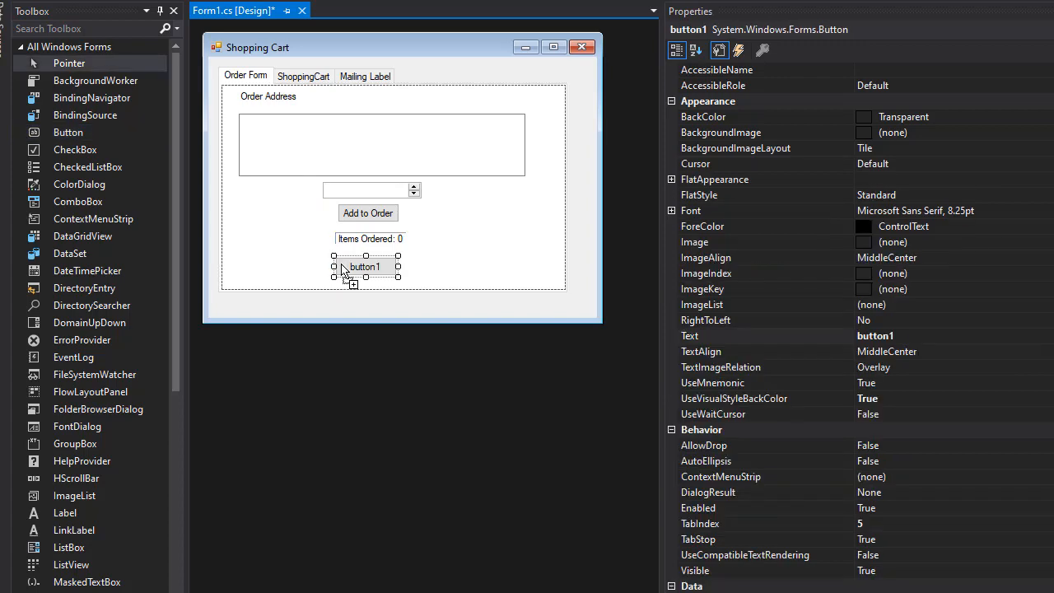
scroll("down", 3)
type("btnNewO")
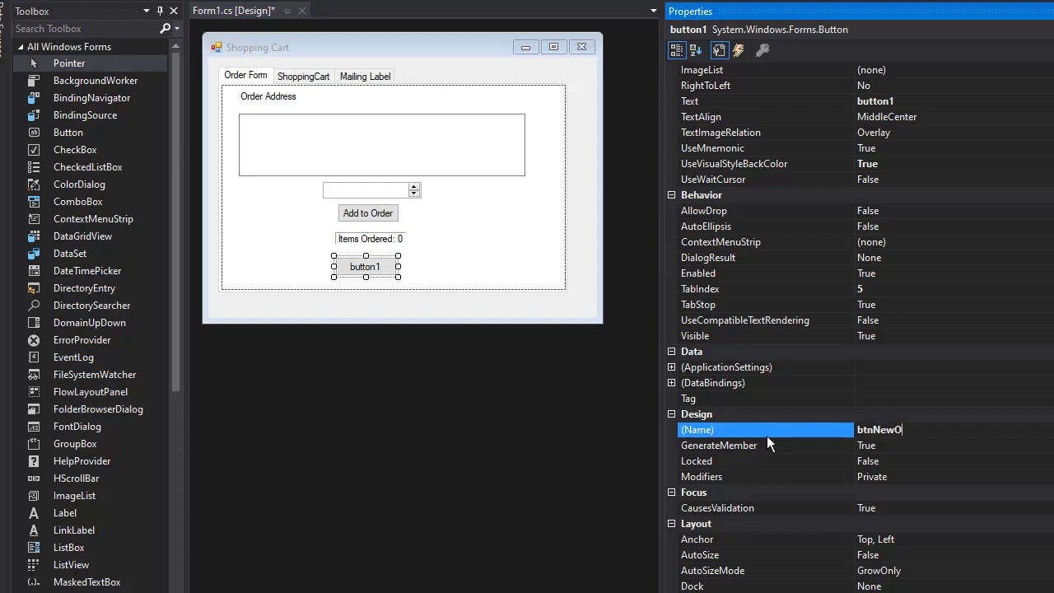
key("Return")
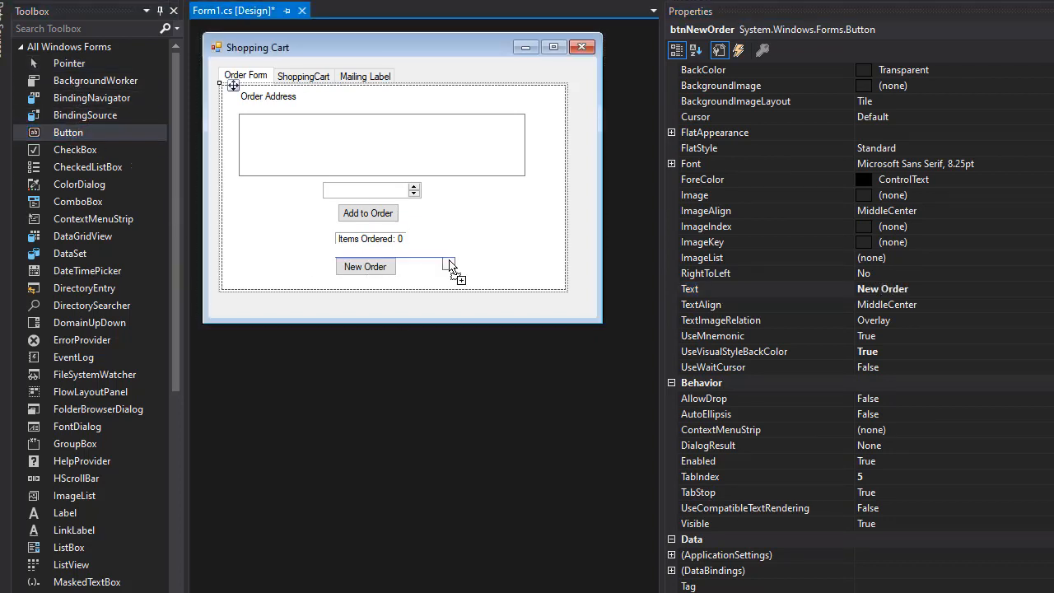
left_click_drag(68, 131, 482, 266)
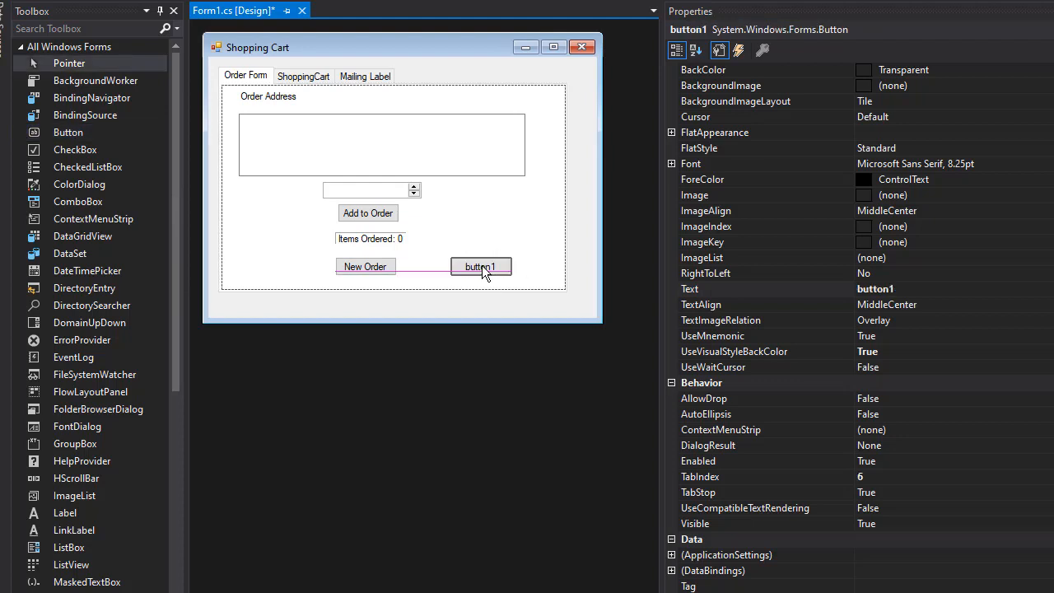
left_click(484, 266)
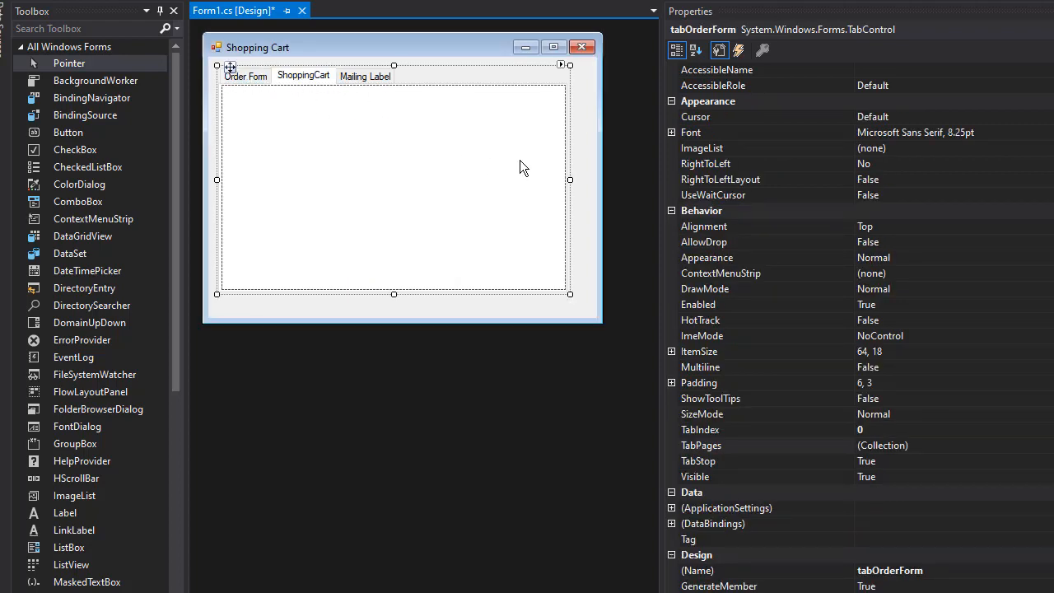
Step: Add the lstProducts list box to ShoppingCart with a 'Total Cost' label beneath it
scroll("down", 3)
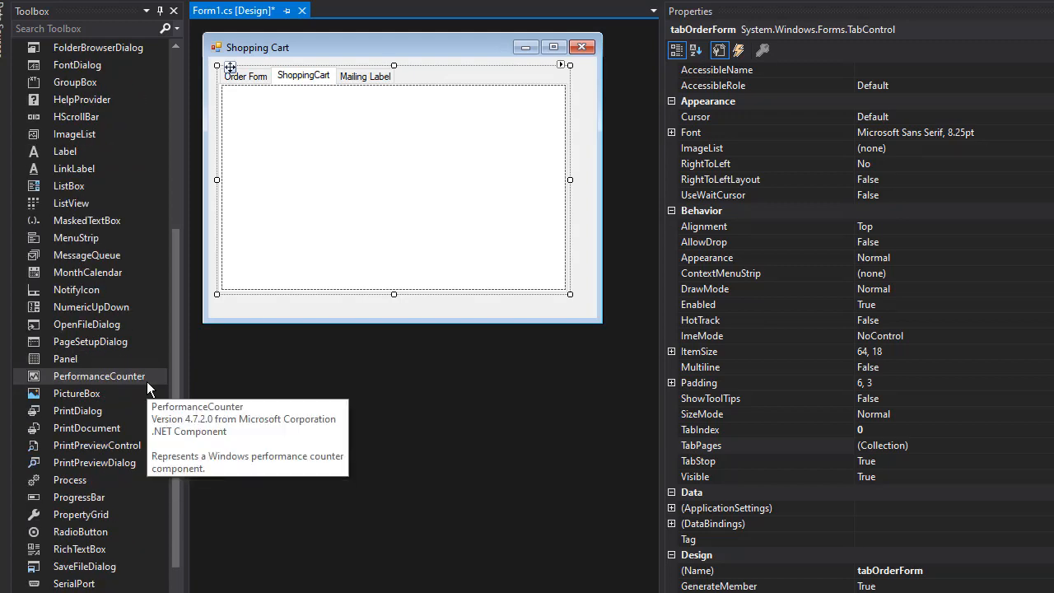
scroll("down", 3)
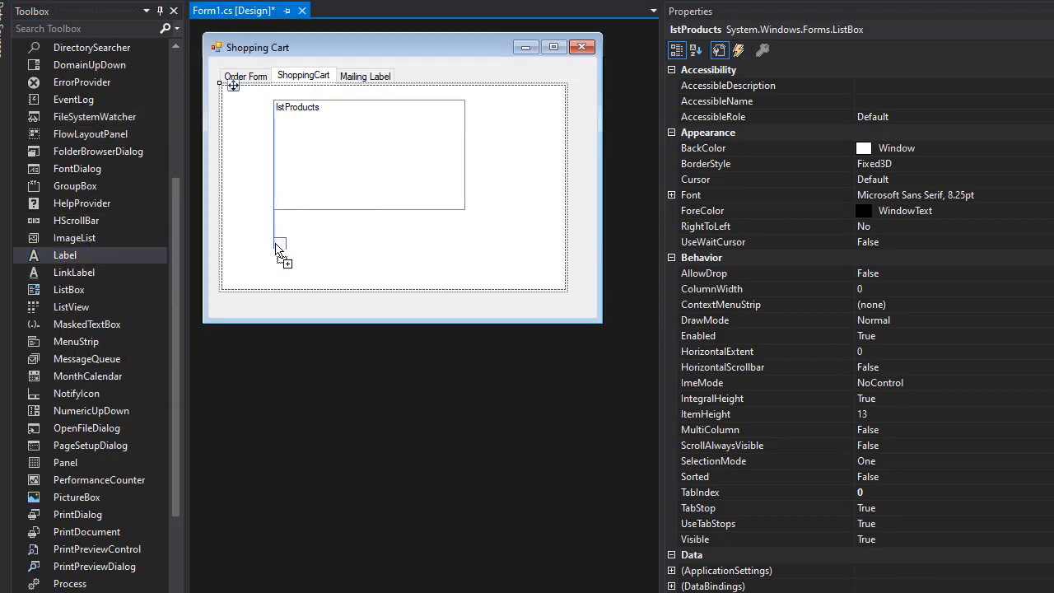
left_click(286, 240)
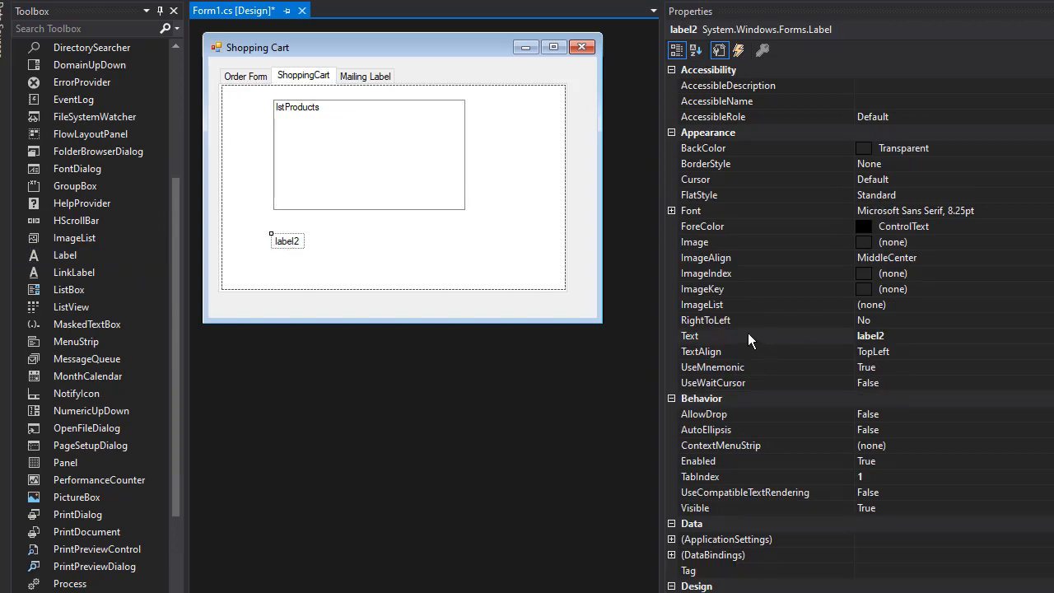
left_click(749, 335)
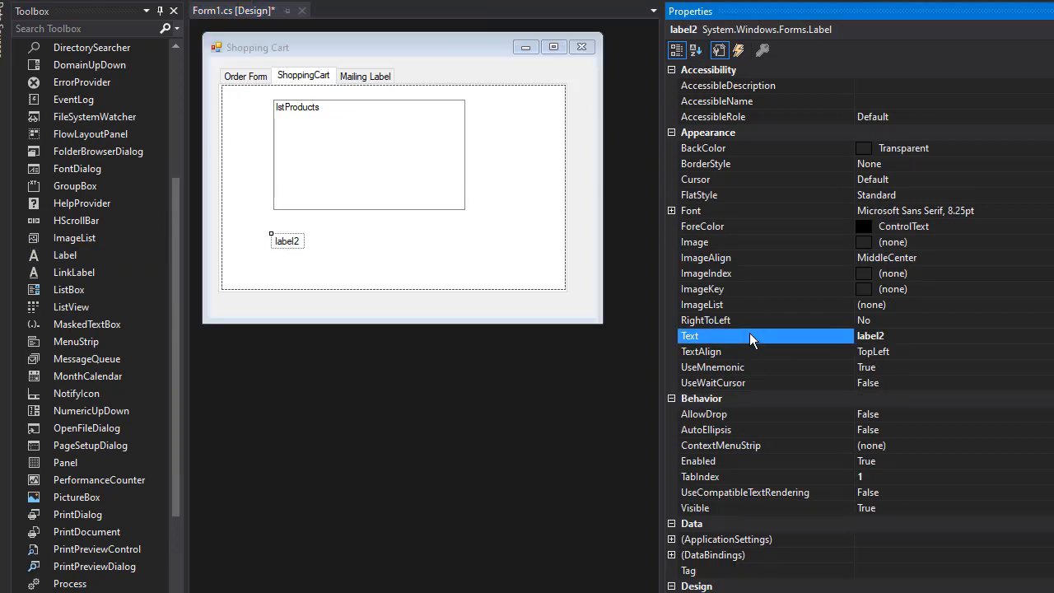
type("Total Cost")
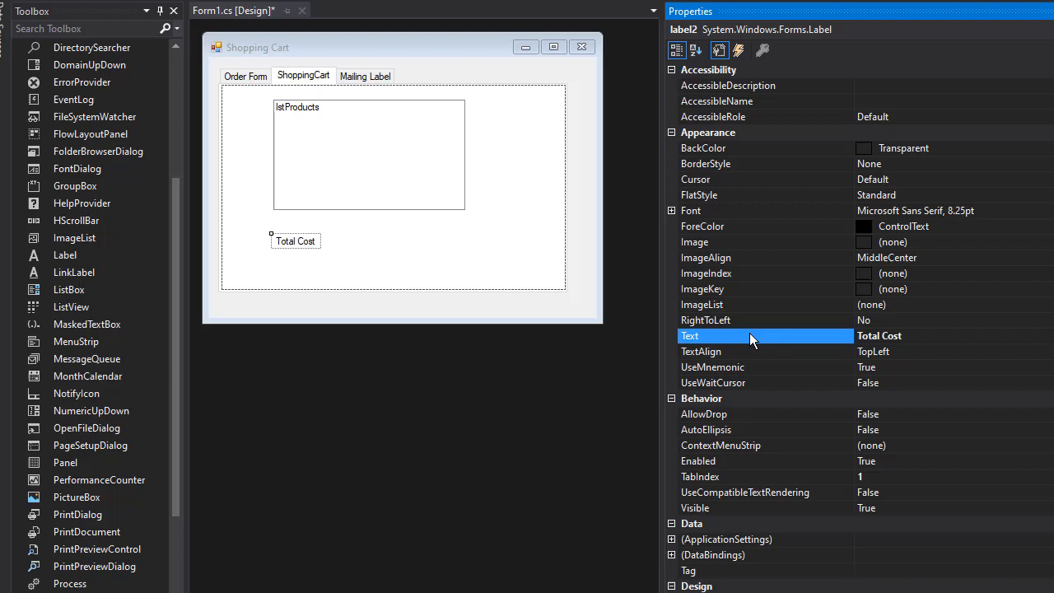
scroll("down", 3)
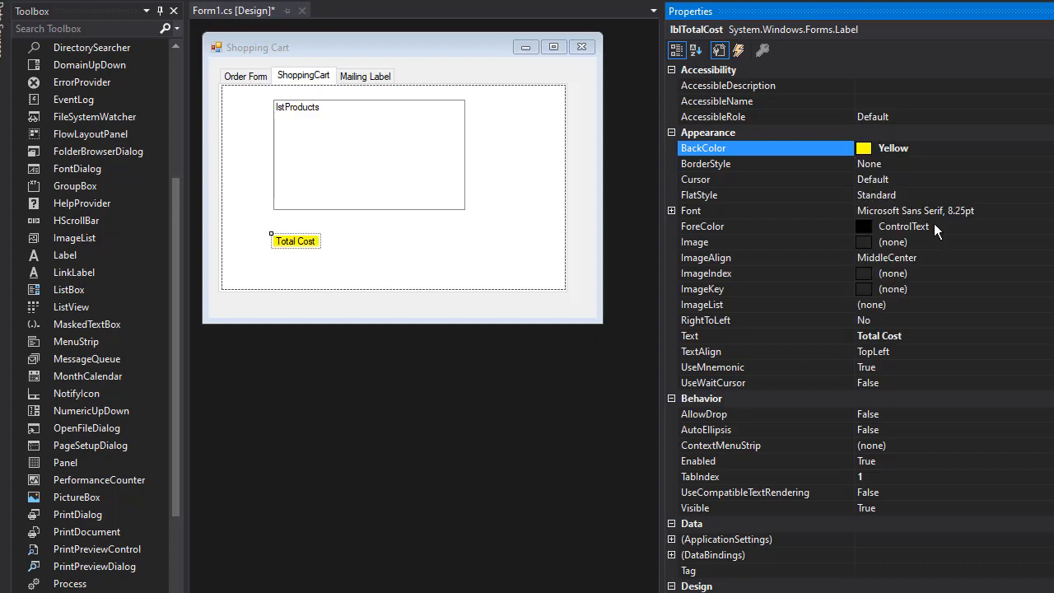
Step: Make the Total Cost label bold 12pt and give it a Fixed3D border
left_click(741, 210)
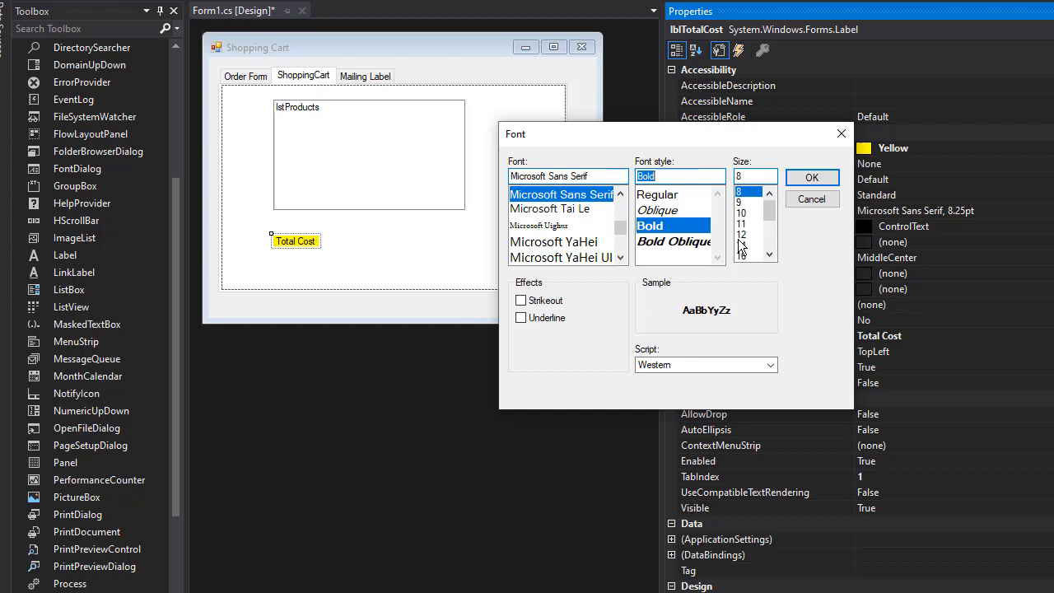
left_click(811, 177)
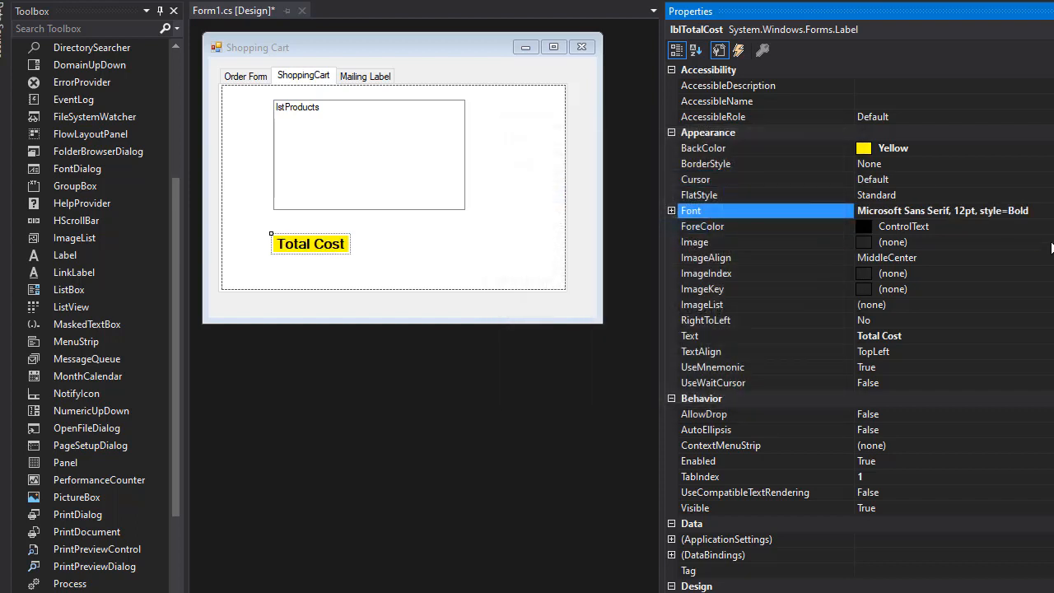
left_click(704, 163)
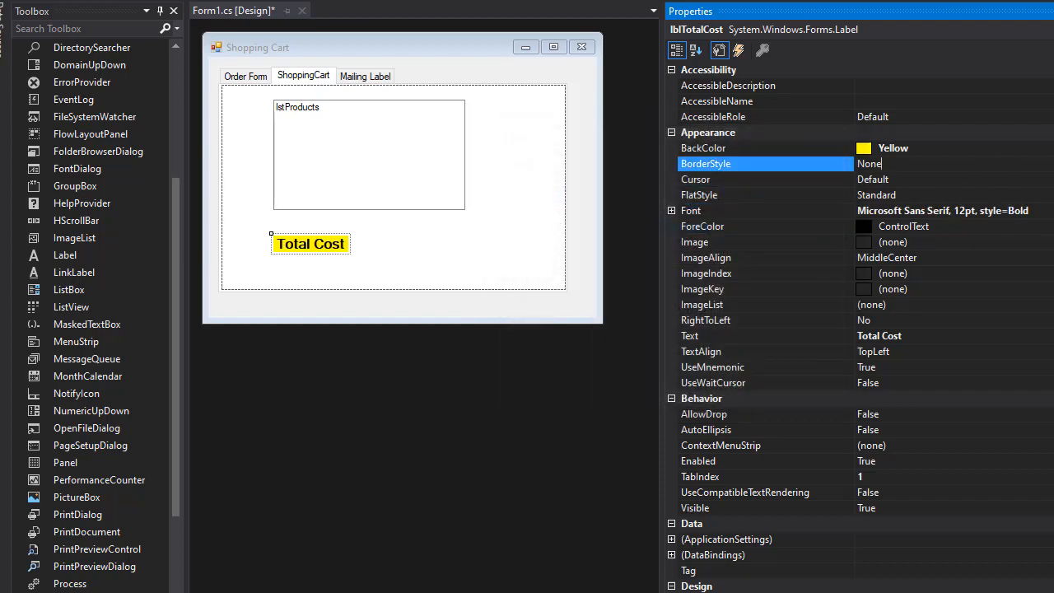
left_click(839, 164)
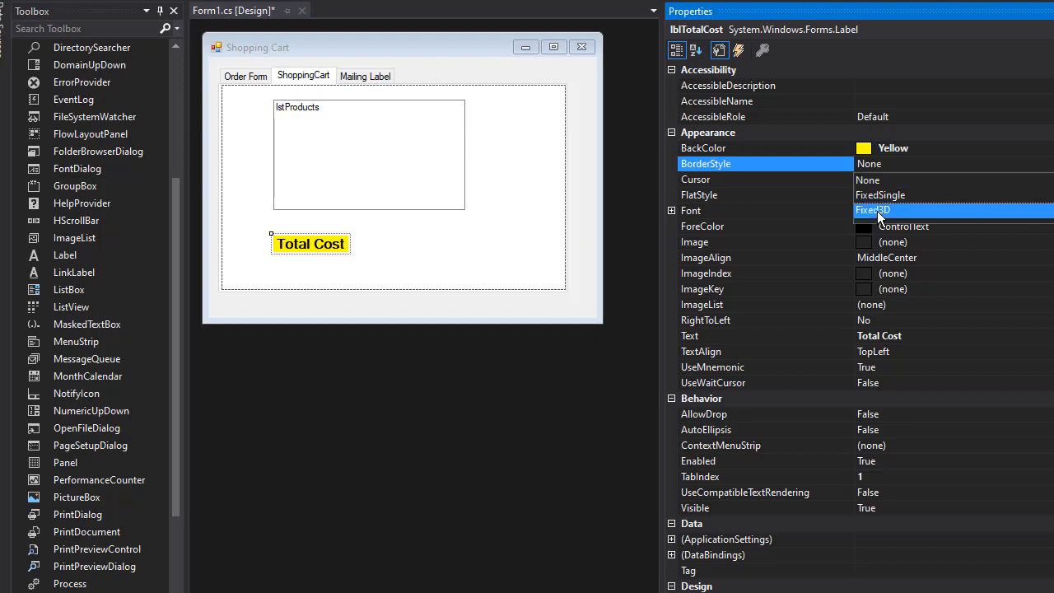
left_click(881, 209)
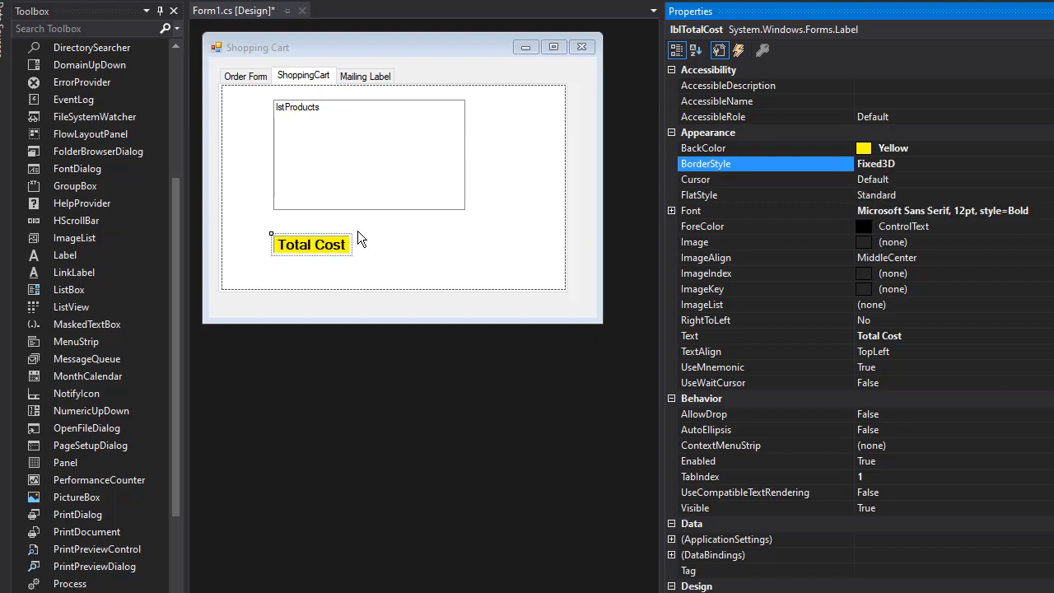
Step: Widen the Total Cost label to the list box's width and return to Order Form
scroll("down", 3)
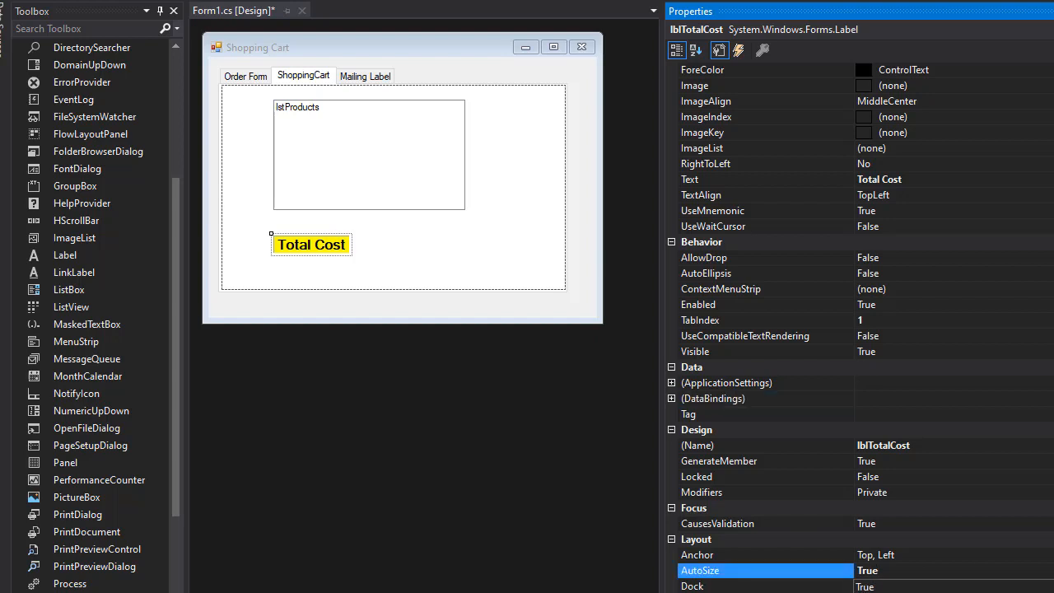
left_click_drag(352, 245, 466, 242)
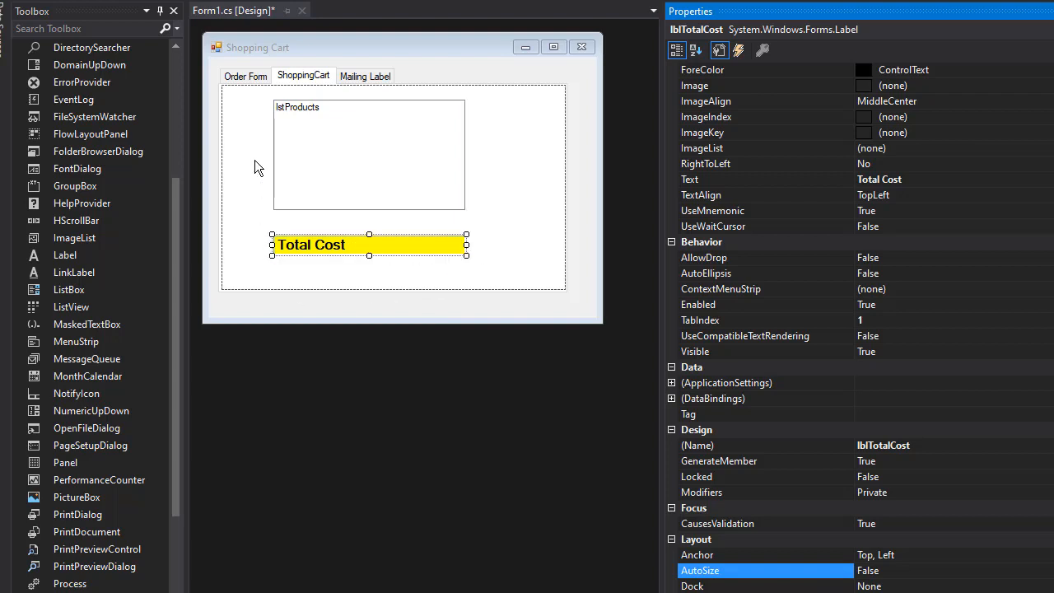
left_click(245, 76)
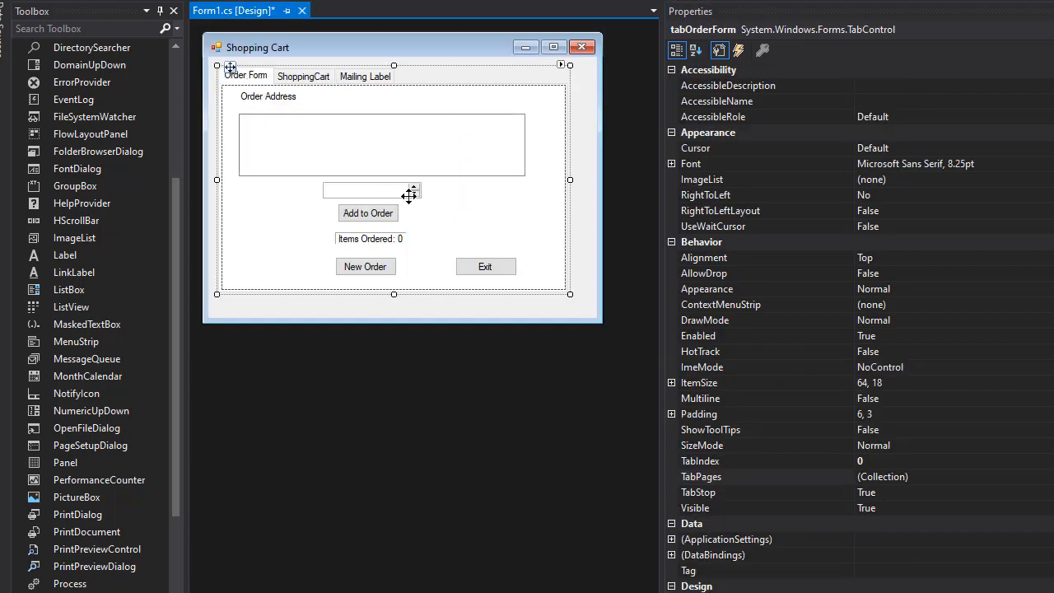
Step: Review lblItemsOrdered's properties, then return to the ShoppingCart tab page
left_click(370, 238)
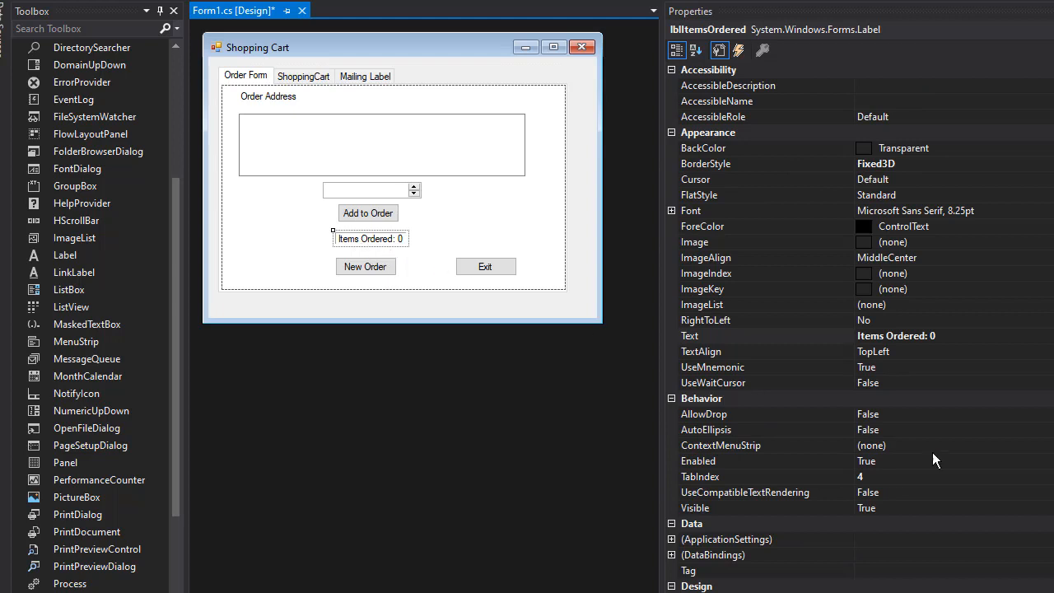
scroll("down", 3)
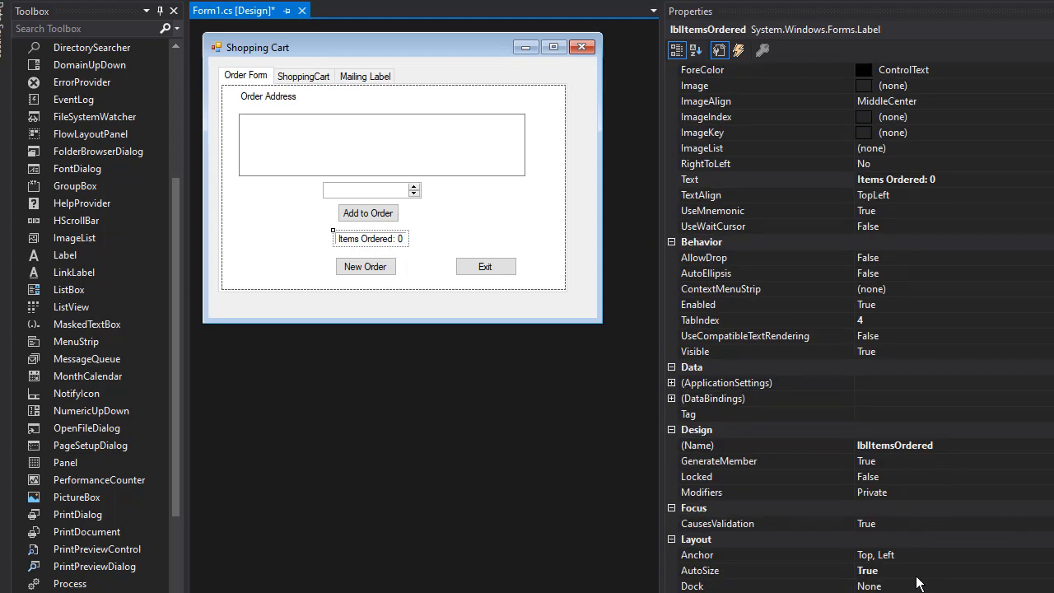
left_click(698, 570)
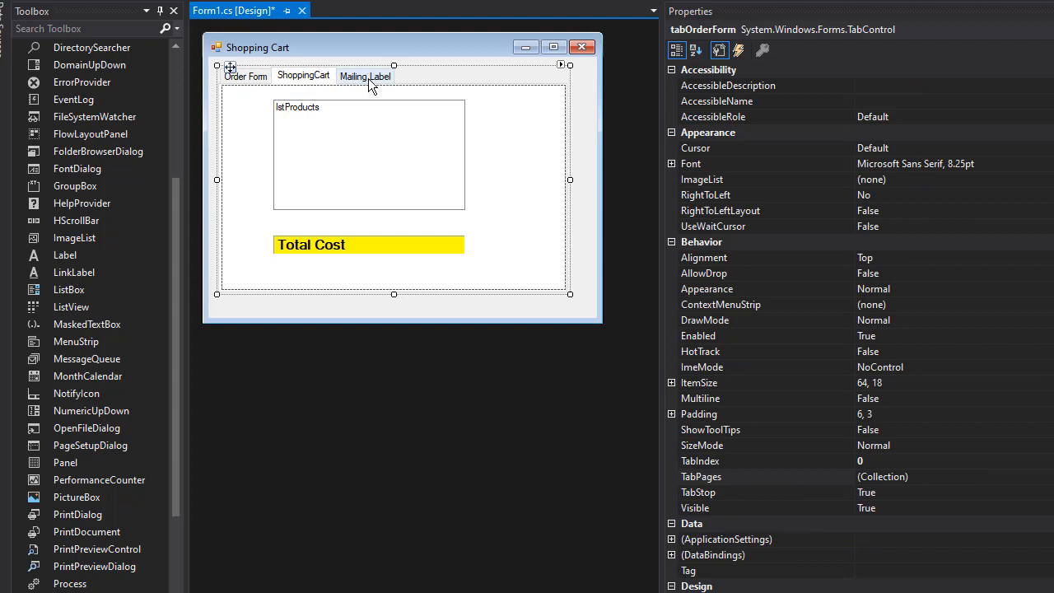
Step: Place a TextBox on the Mailing Label page, set Multiline to True and enlarge it
left_click(364, 75)
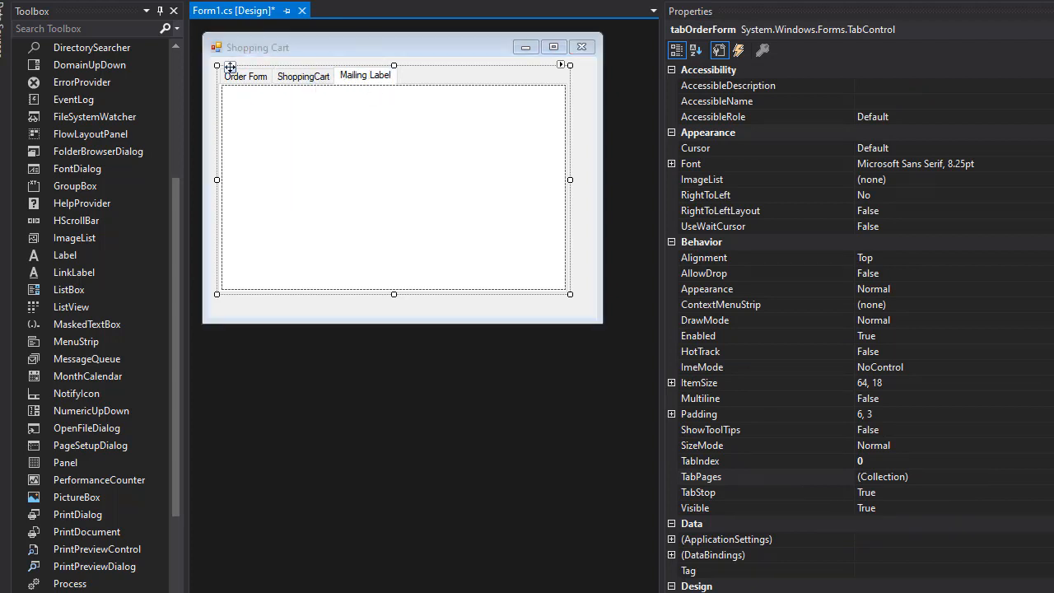
mouse_move(535, 197)
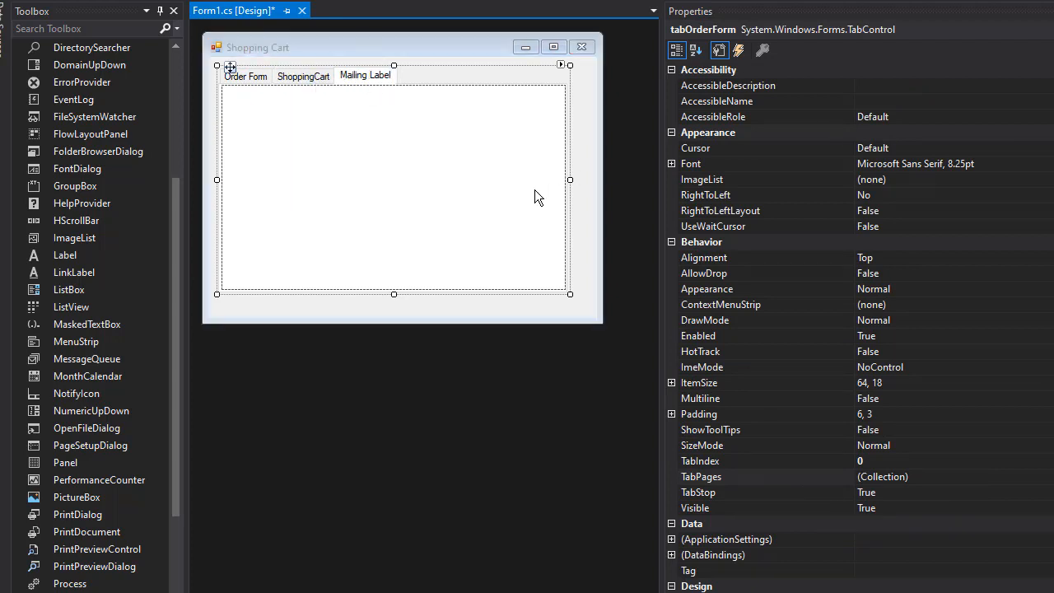
scroll("down", 3)
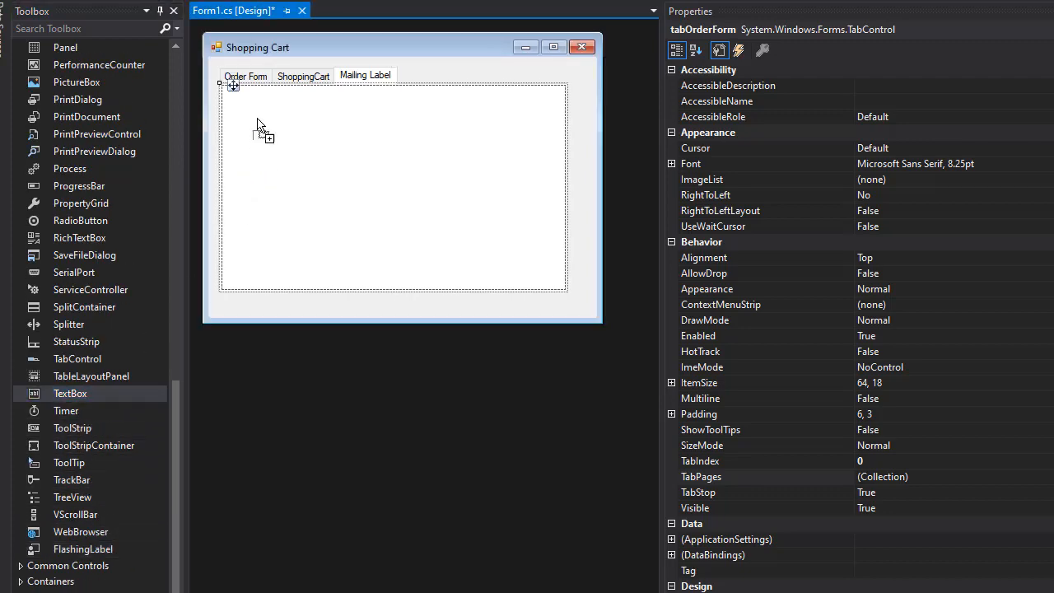
left_click_drag(69, 393, 280, 112)
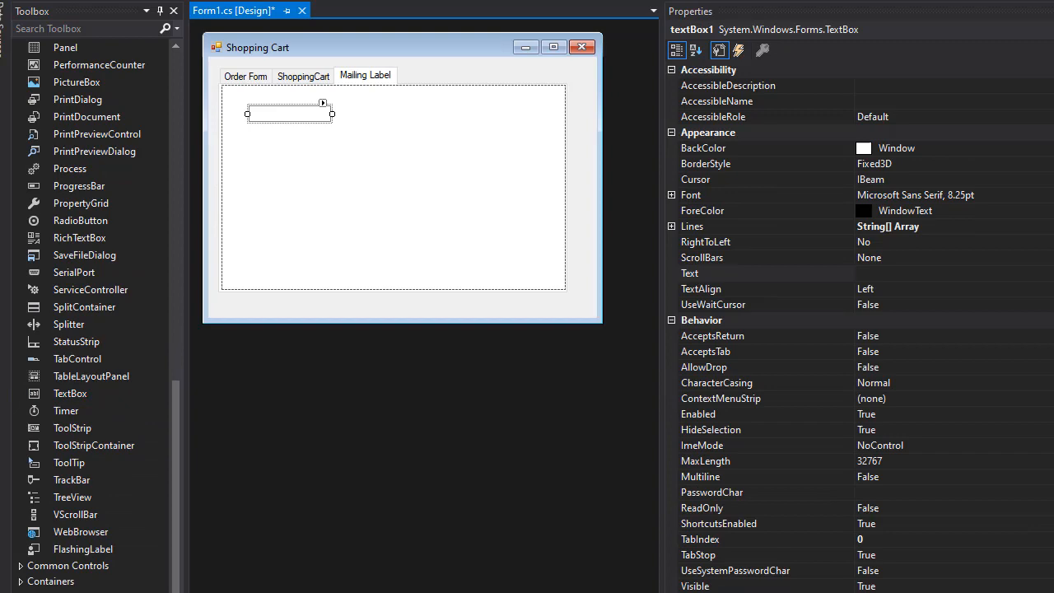
scroll("down", 3)
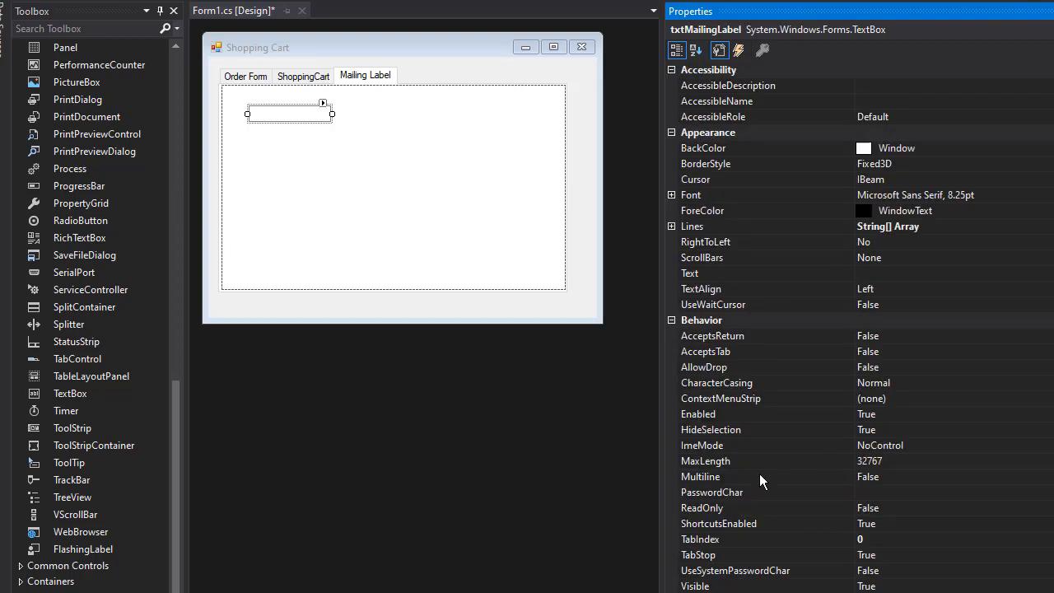
left_click(865, 475)
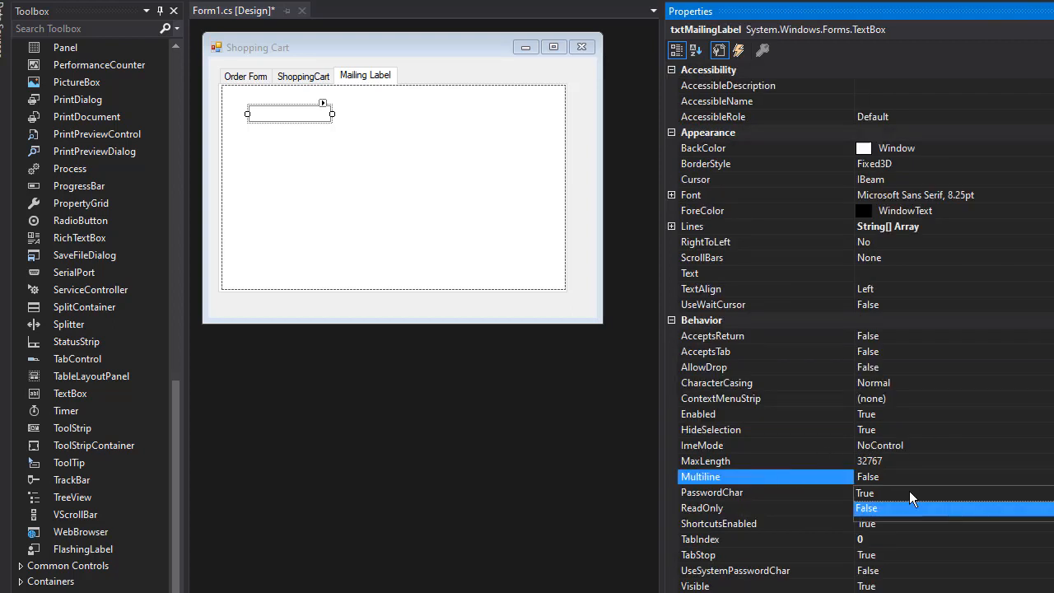
left_click(864, 493)
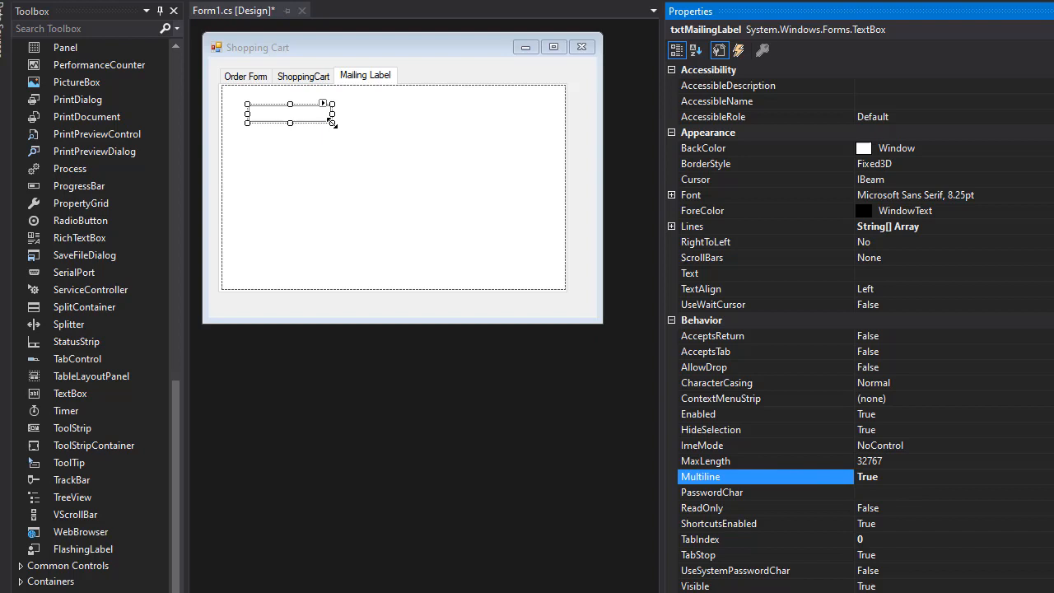
left_click_drag(333, 122, 521, 243)
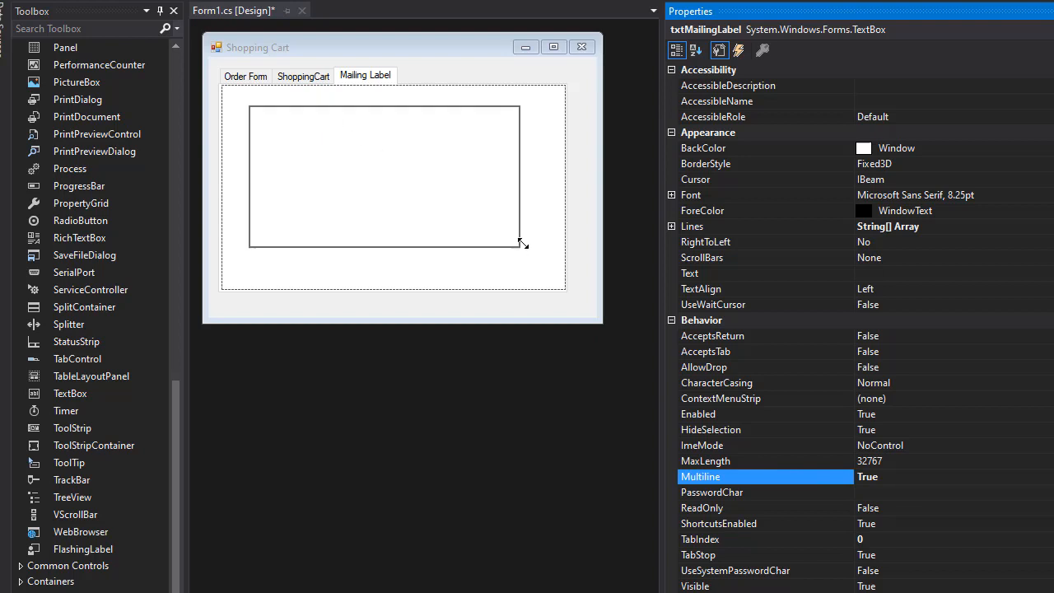
left_click(383, 173)
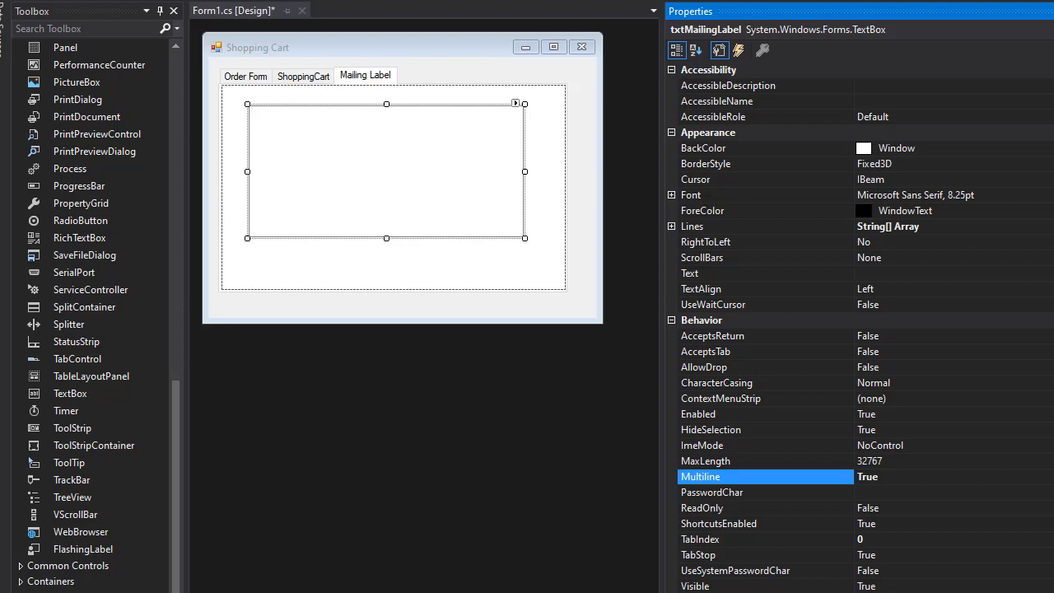
scroll("down", 3)
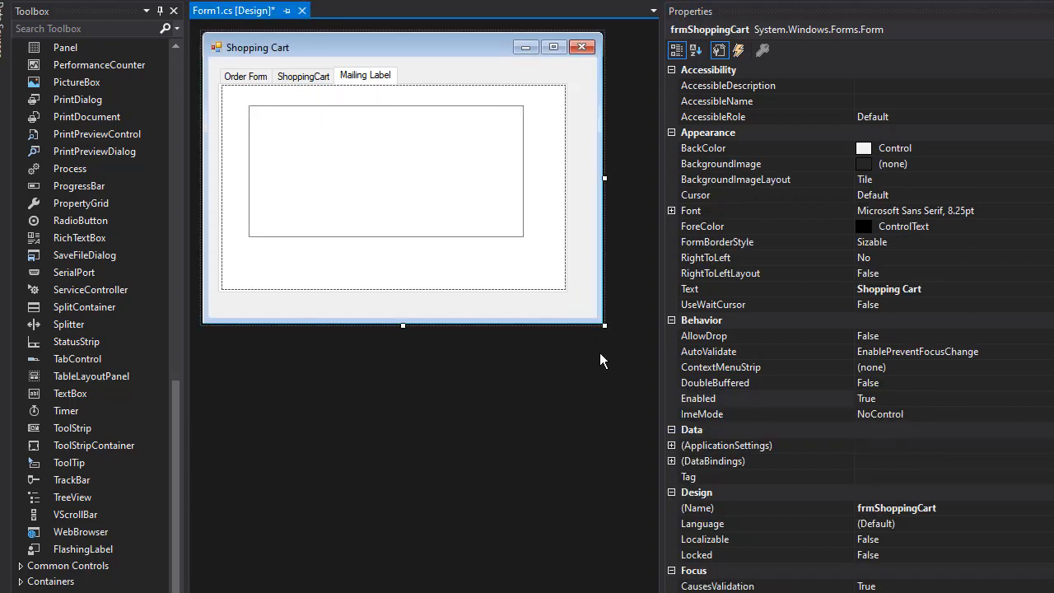
mouse_move(509, 325)
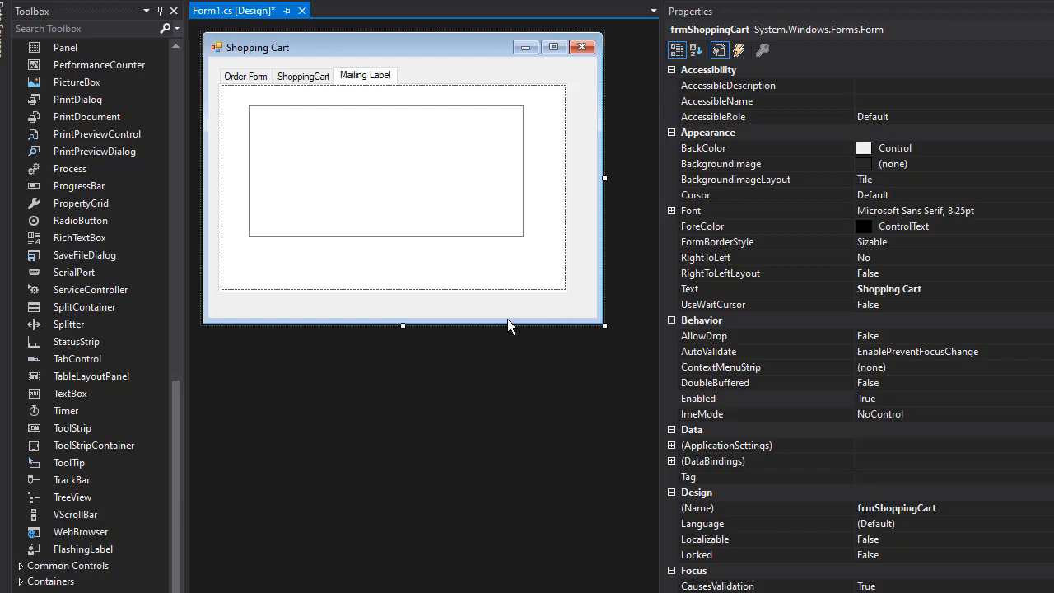